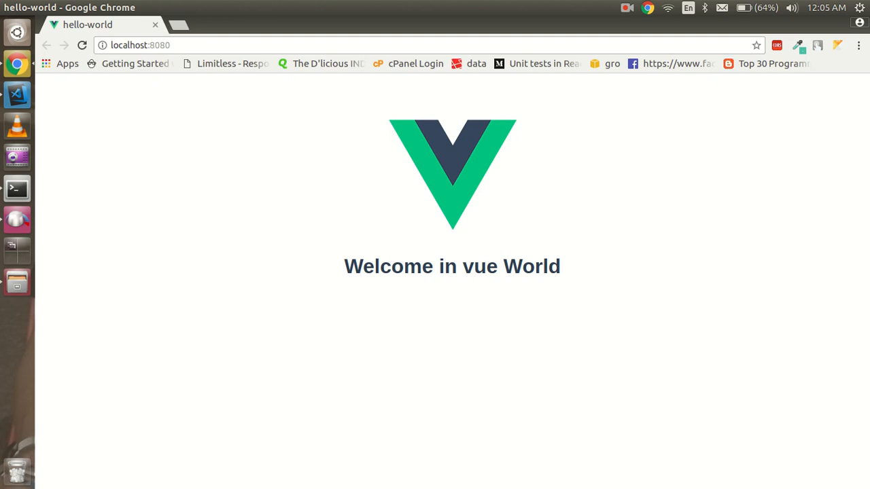
{"action": "mouse_move", "coordinate": [16, 187]}
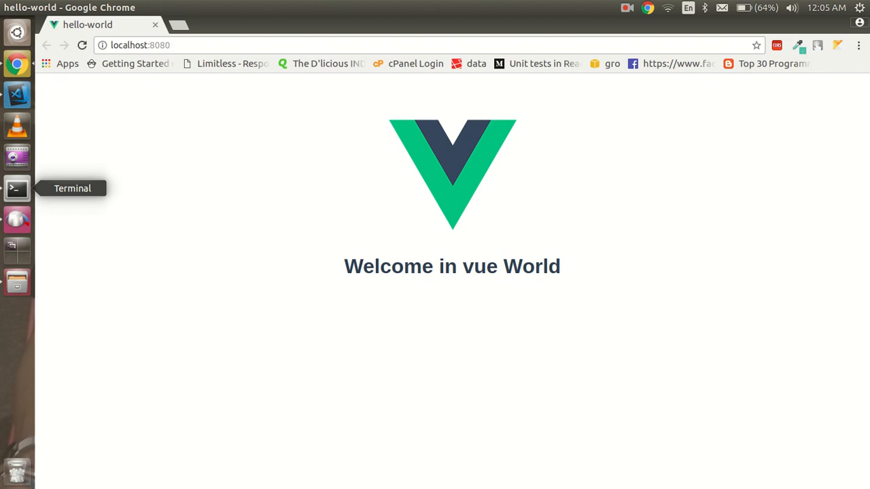
Switch from the Chrome page at localhost:8080 to the VS Code editor
{"action": "left_click", "coordinate": [16, 187]}
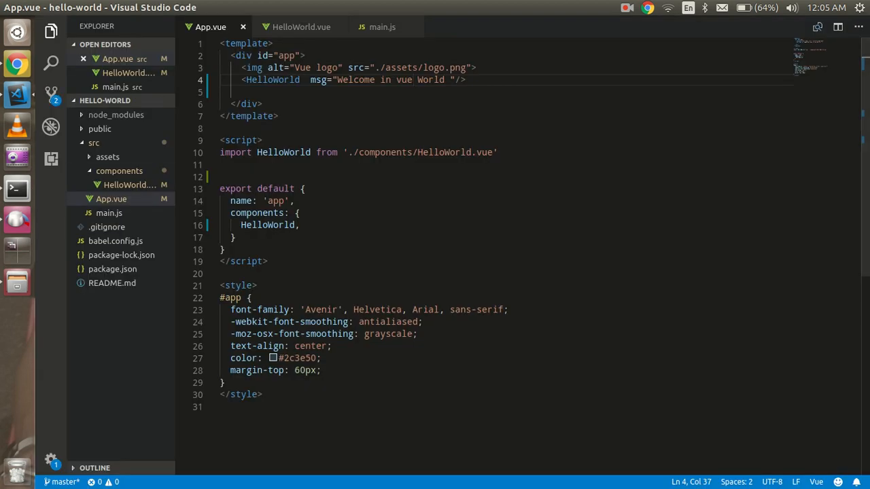
Focus the App.vue source before moving to the dev-server terminal
{"action": "left_click", "coordinate": [299, 226]}
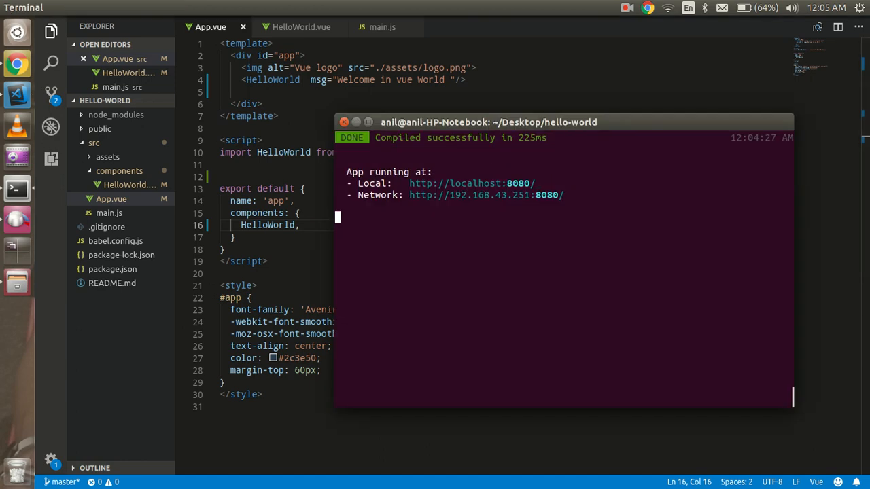
Stop the dev server with Ctrl+C and restart it with npm run serve
{"action": "key", "text": "ctrl+c"}
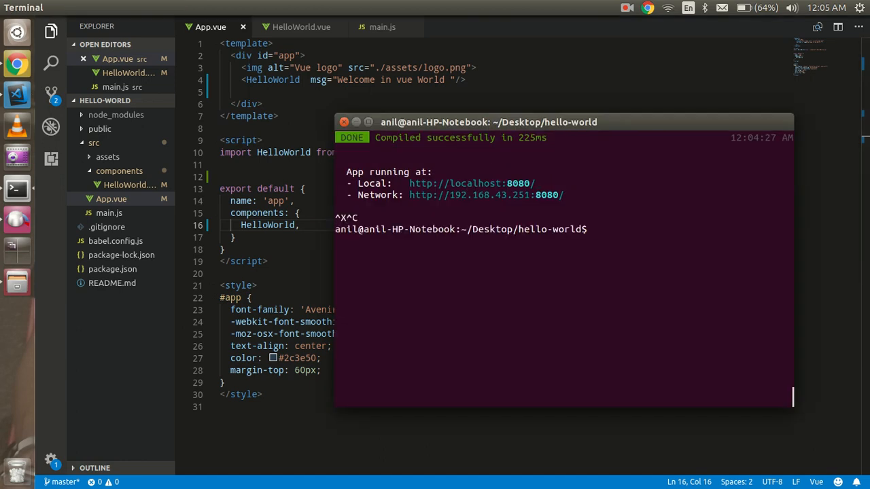
{"action": "type", "text": "npm run serve"}
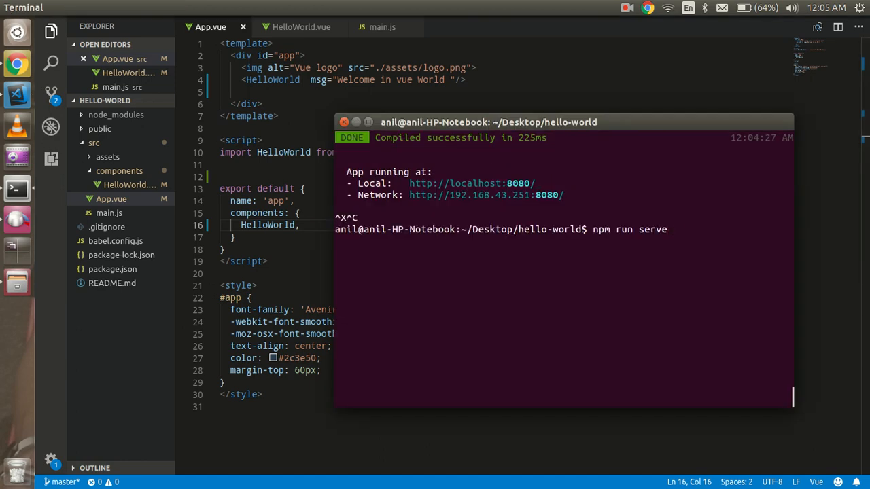
{"action": "key", "text": "Return"}
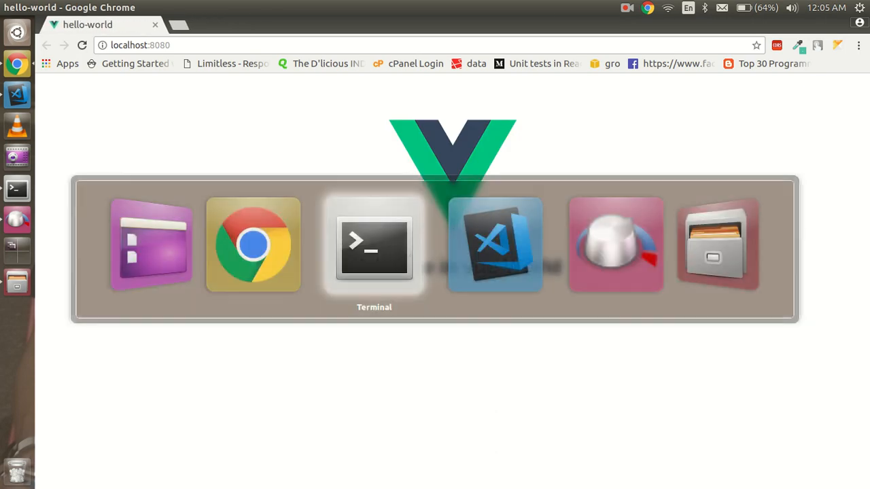
Collapse src and expand public to show favicon.ico and index.html
{"action": "left_click", "coordinate": [495, 245]}
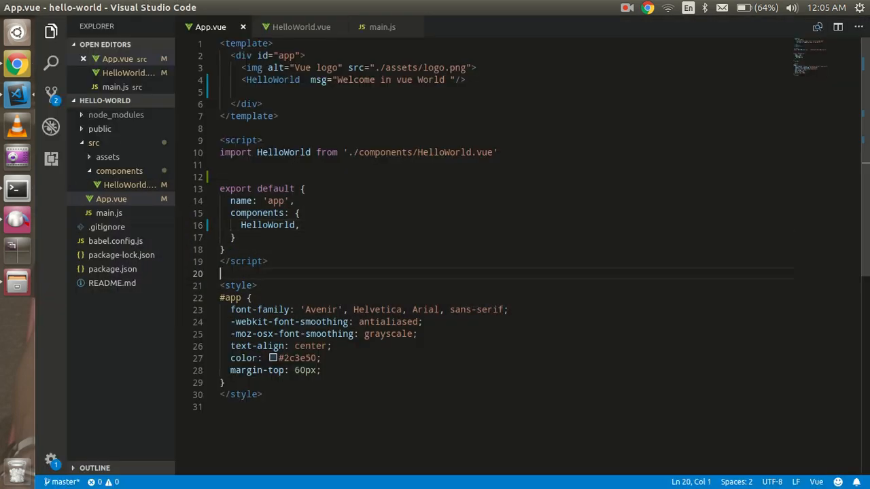
{"action": "left_click", "coordinate": [94, 143]}
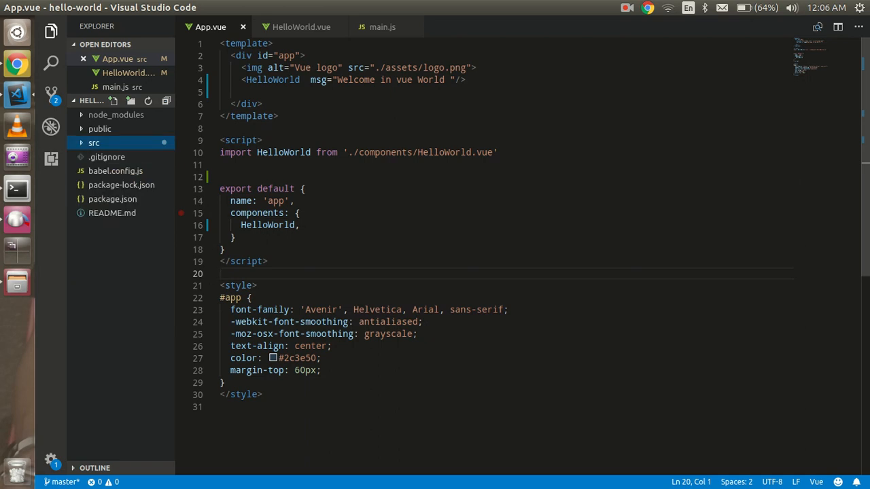
{"action": "mouse_move", "coordinate": [117, 114]}
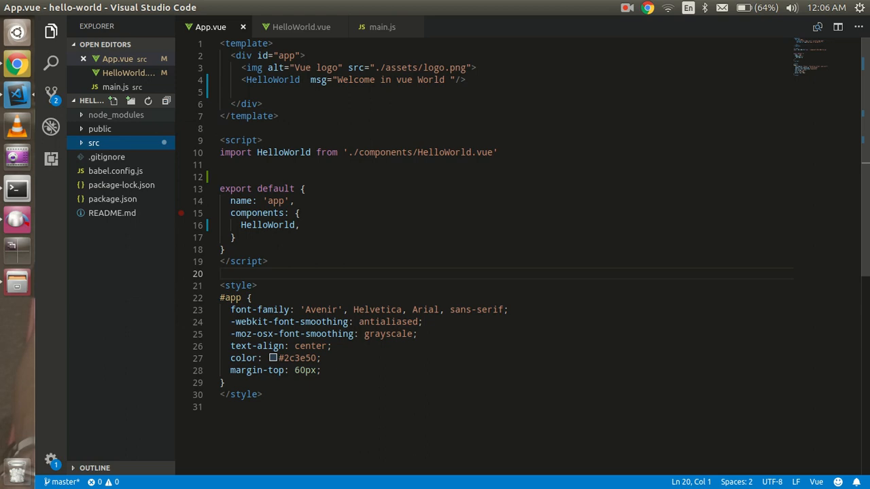
{"action": "left_click", "coordinate": [101, 128]}
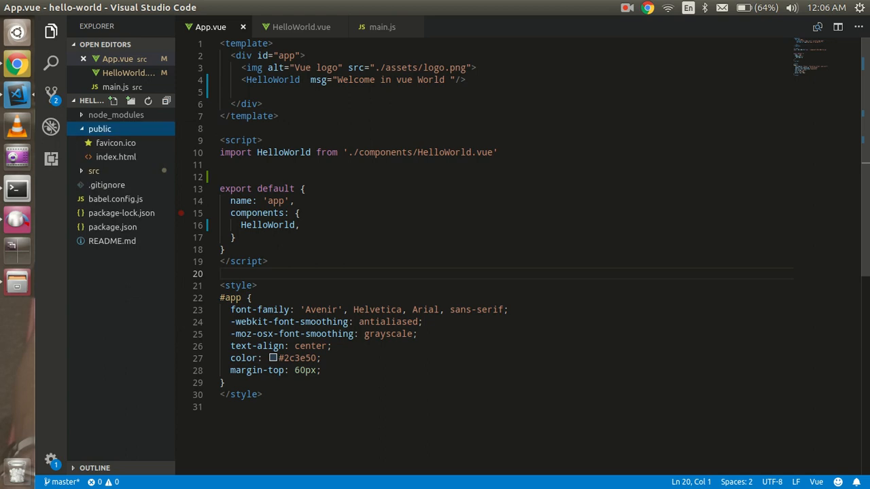
{"action": "mouse_move", "coordinate": [116, 158]}
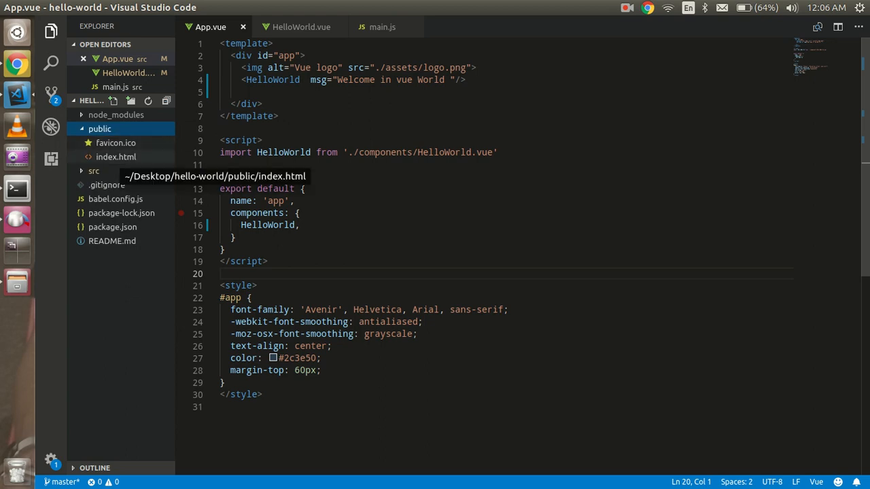
View index.html's mount point, then expand src and its assets folder to see logo.png
{"action": "left_click", "coordinate": [116, 172]}
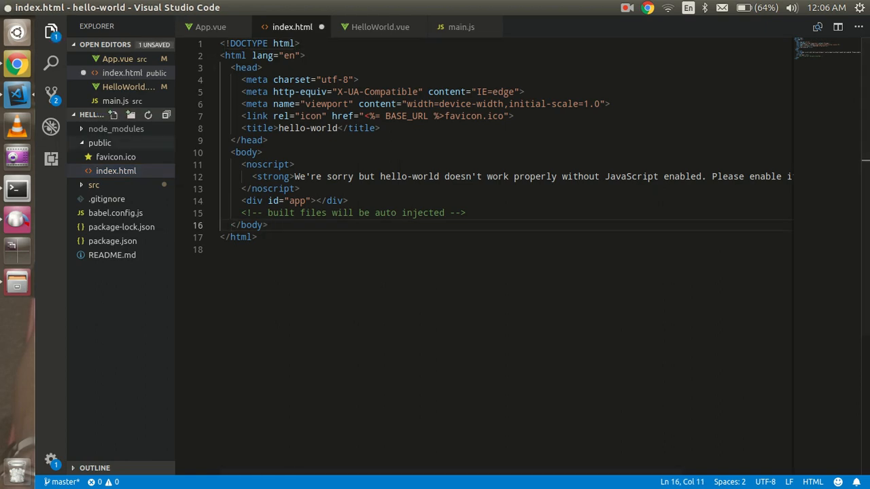
{"action": "left_click", "coordinate": [94, 185]}
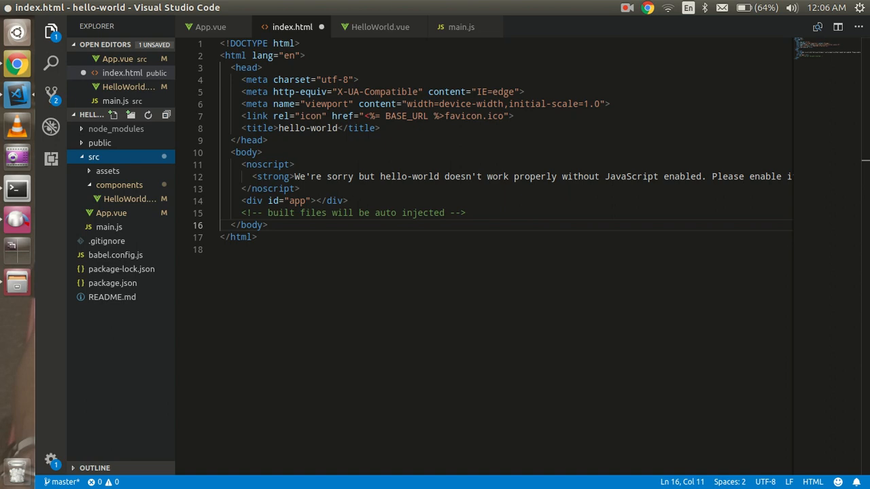
{"action": "left_click", "coordinate": [119, 184]}
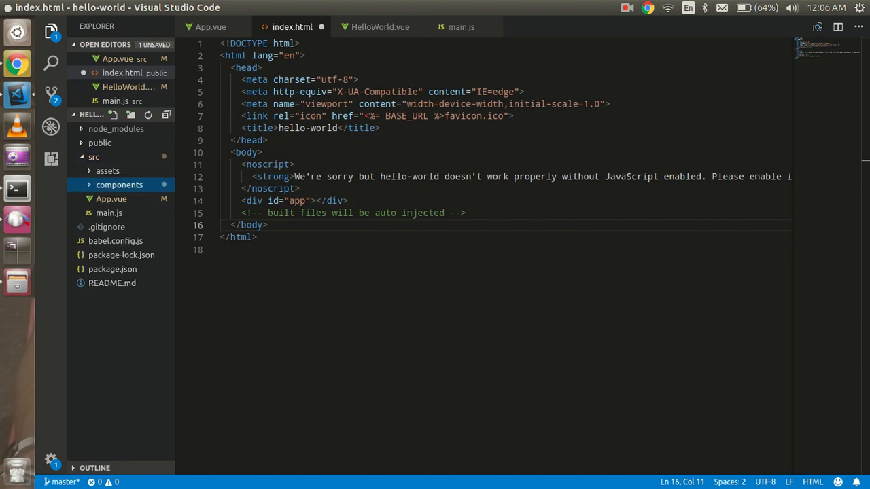
{"action": "left_click", "coordinate": [108, 171]}
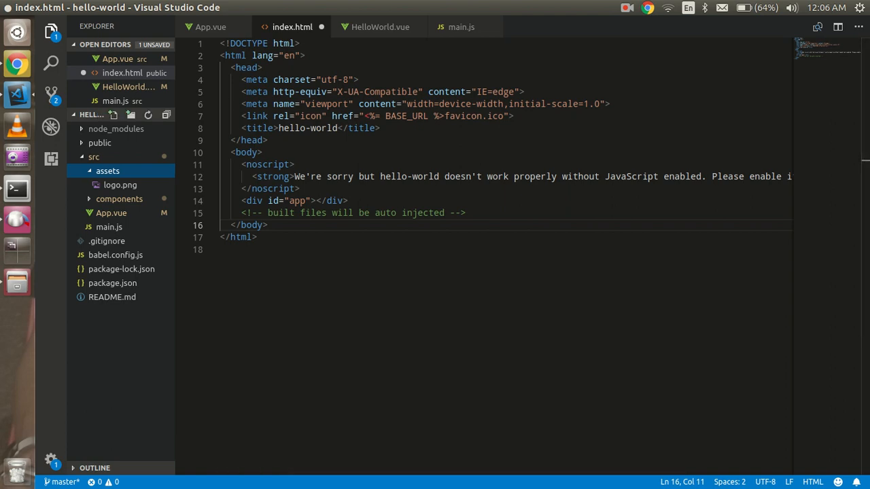
Collapse assets, toggle components, and reopen App.vue
{"action": "left_click", "coordinate": [108, 172]}
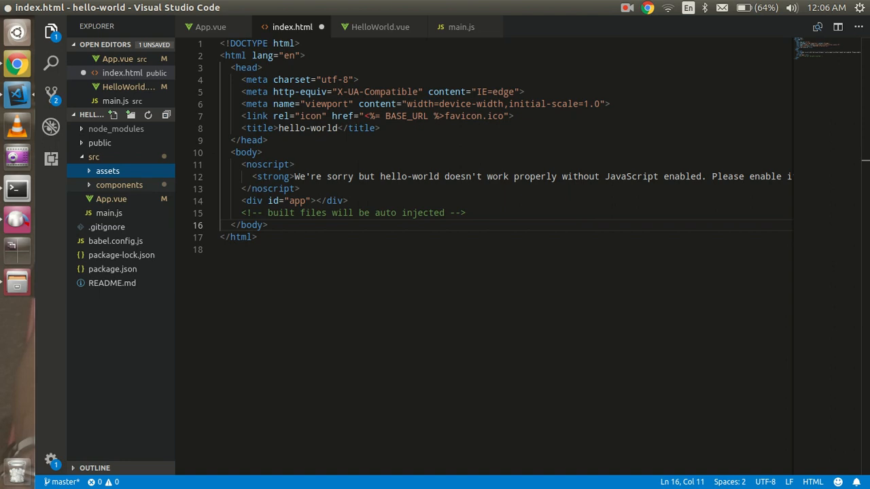
{"action": "left_click", "coordinate": [120, 185]}
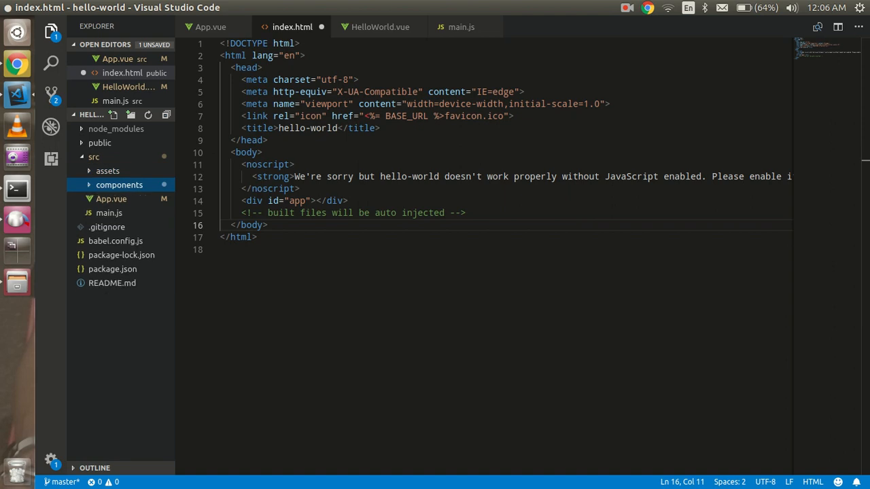
{"action": "mouse_move", "coordinate": [120, 184]}
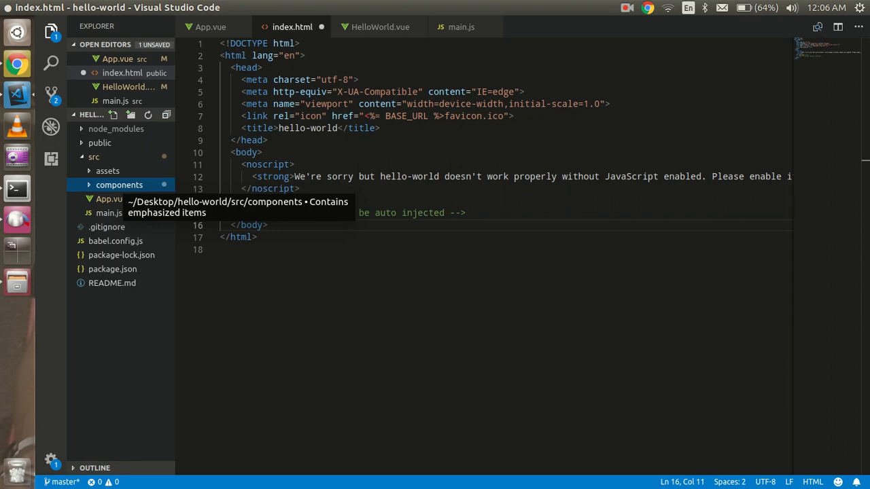
{"action": "mouse_move", "coordinate": [111, 199]}
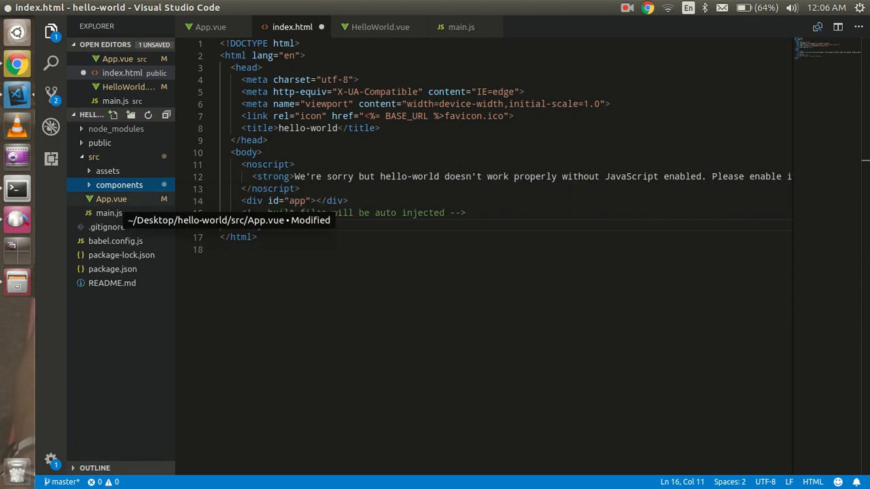
{"action": "left_click", "coordinate": [209, 27]}
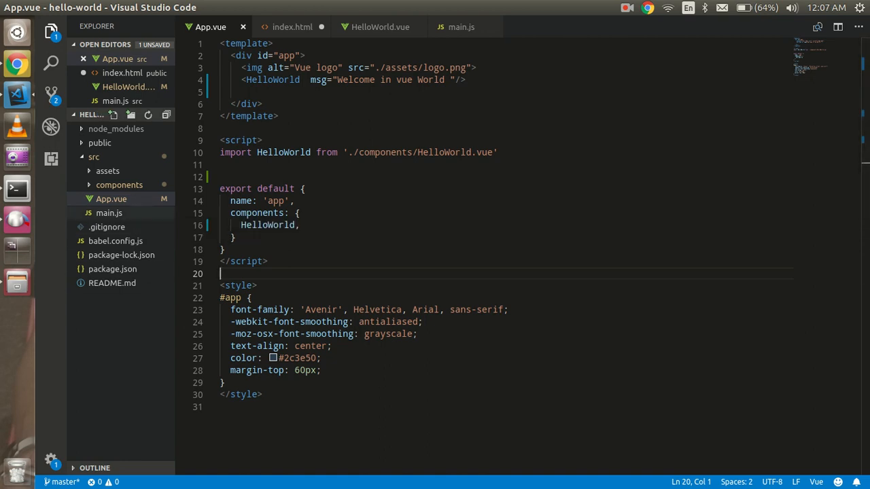
{"action": "mouse_move", "coordinate": [108, 212]}
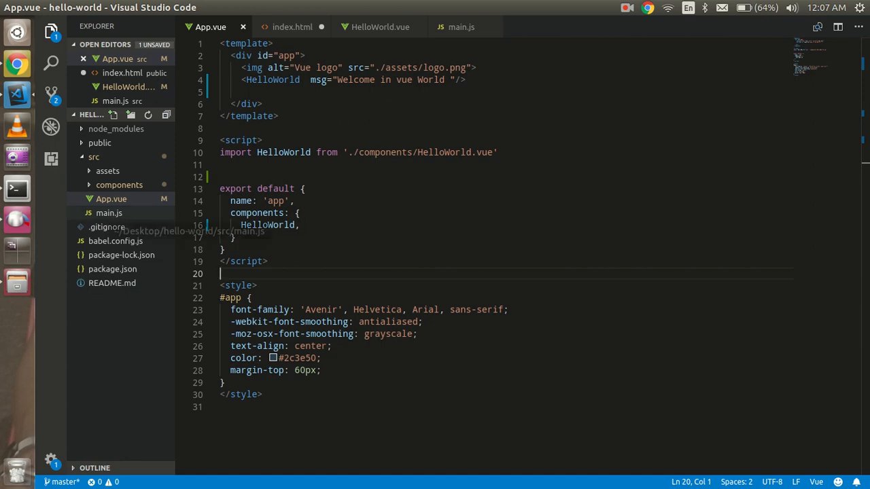
View main.js, expand public, then open package.json with scripts and dependencies
{"action": "left_click", "coordinate": [461, 27]}
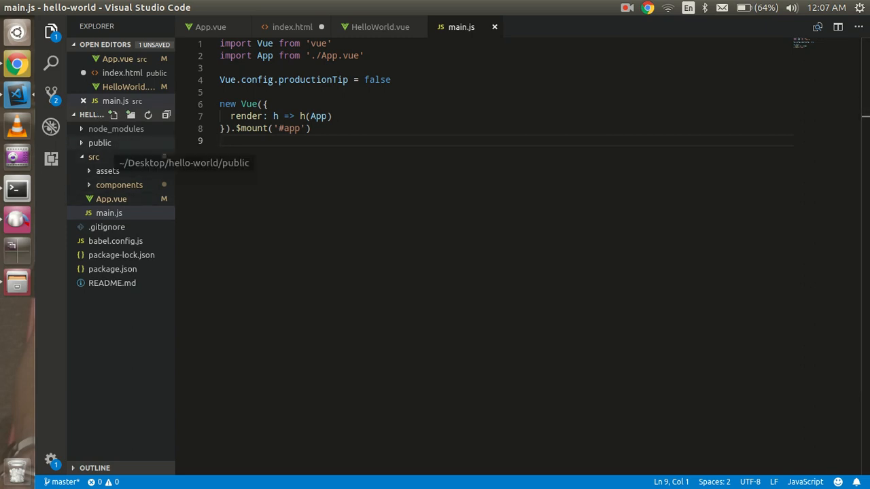
{"action": "left_click", "coordinate": [101, 142]}
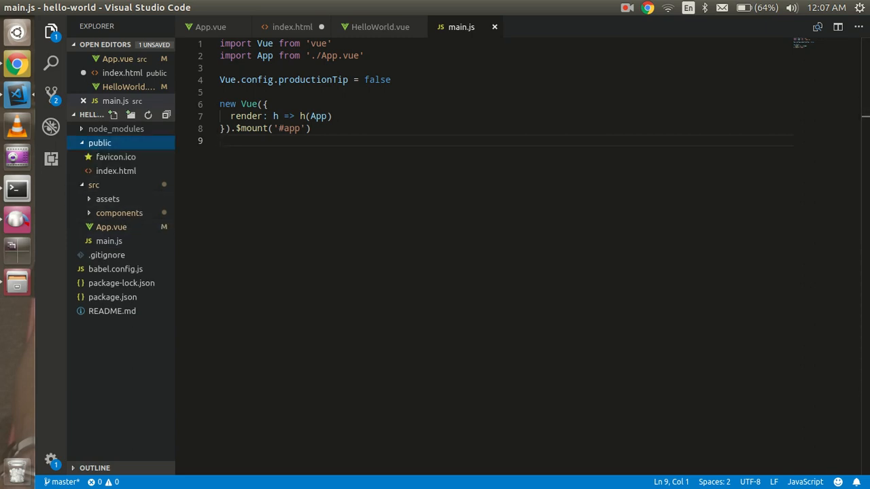
{"action": "mouse_move", "coordinate": [115, 171]}
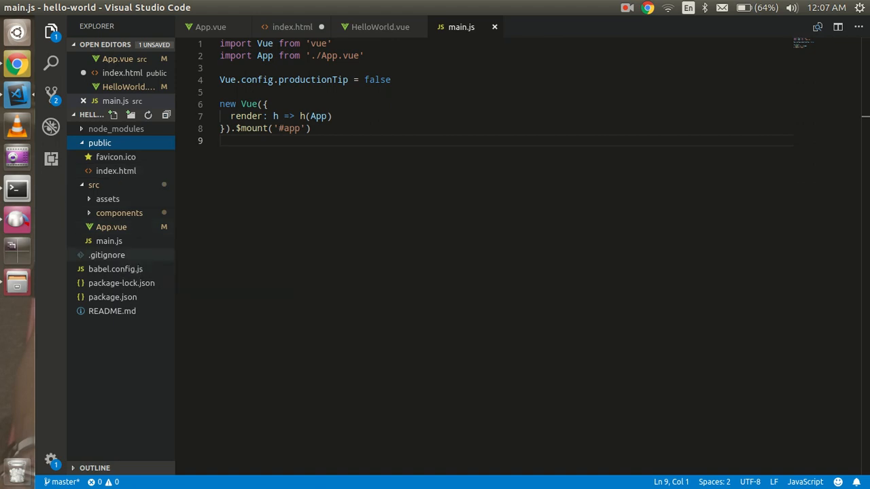
{"action": "left_click", "coordinate": [115, 269]}
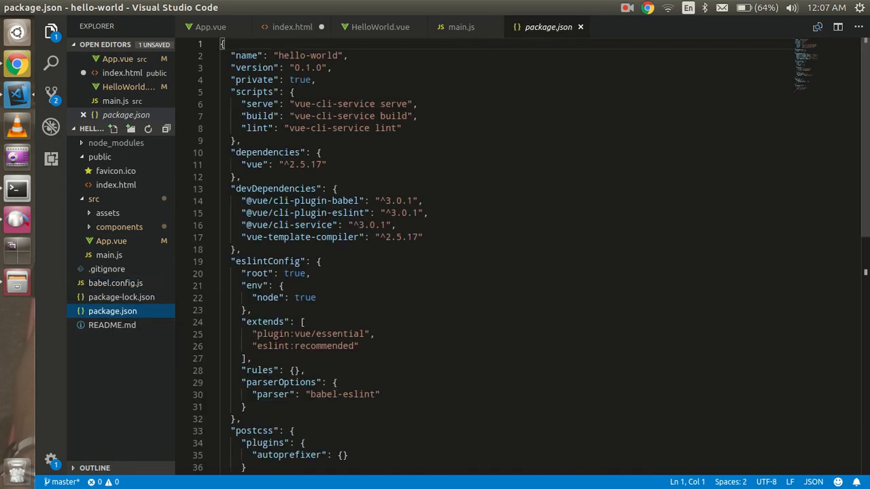
Scroll through package.json's postcss and browserslist sections and back to the top
{"action": "scroll", "scroll_direction": "down", "scroll_amount": 3}
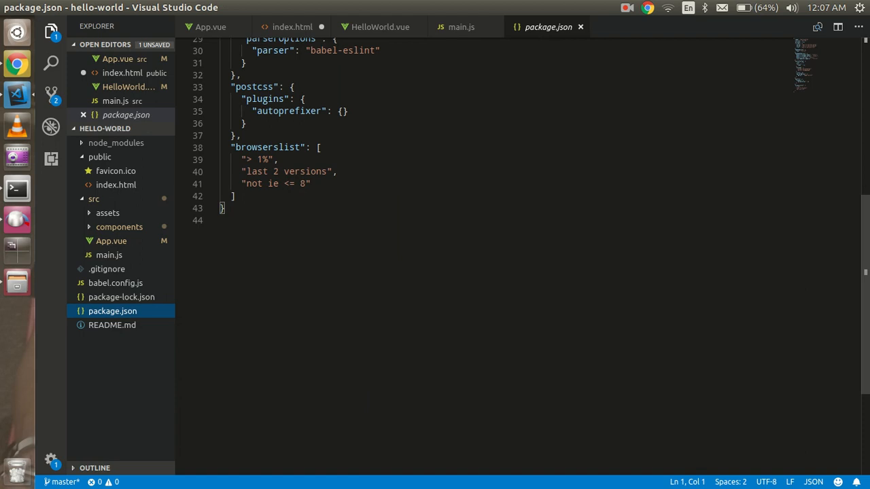
{"action": "scroll", "scroll_direction": "up", "scroll_amount": 3}
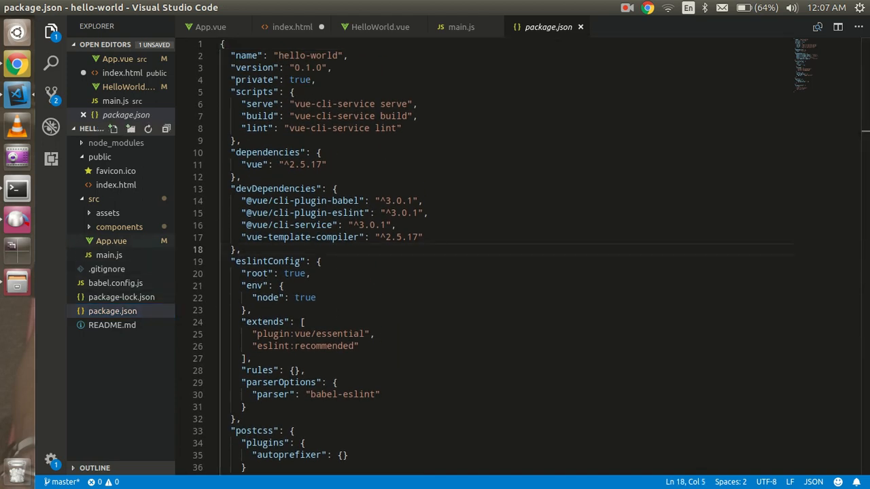
{"action": "mouse_move", "coordinate": [111, 242]}
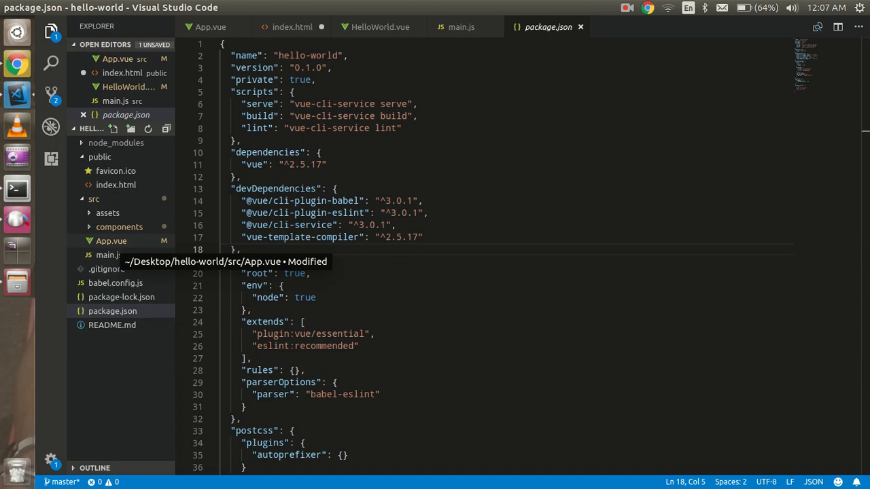
Walk through App.vue's template, script and style blocks and the registered HelloWorld component
{"action": "left_click", "coordinate": [210, 28]}
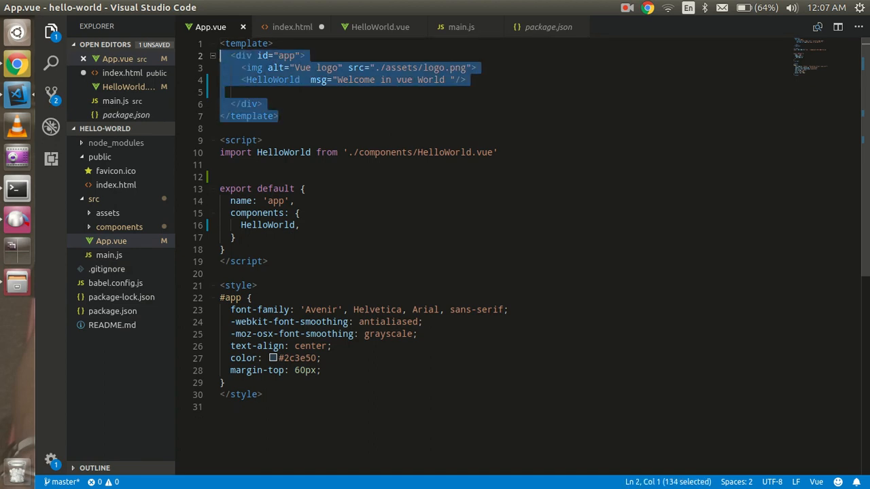
{"action": "left_click", "coordinate": [279, 117]}
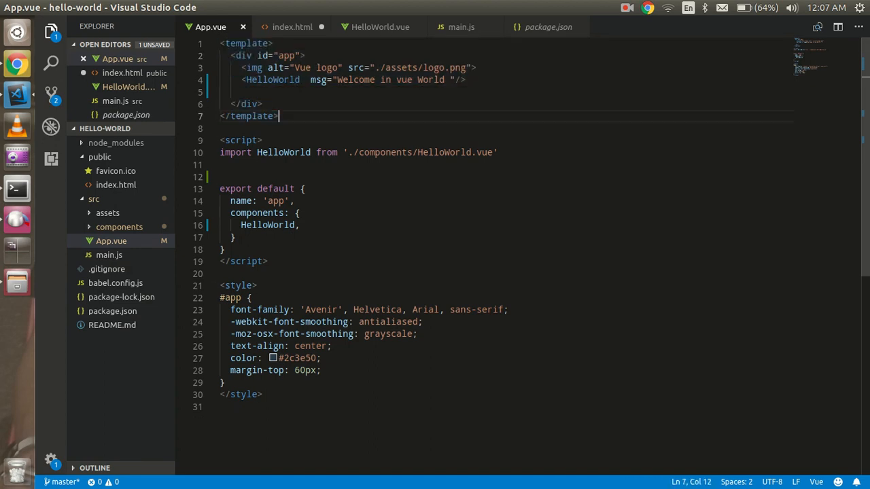
{"action": "left_click", "coordinate": [262, 140]}
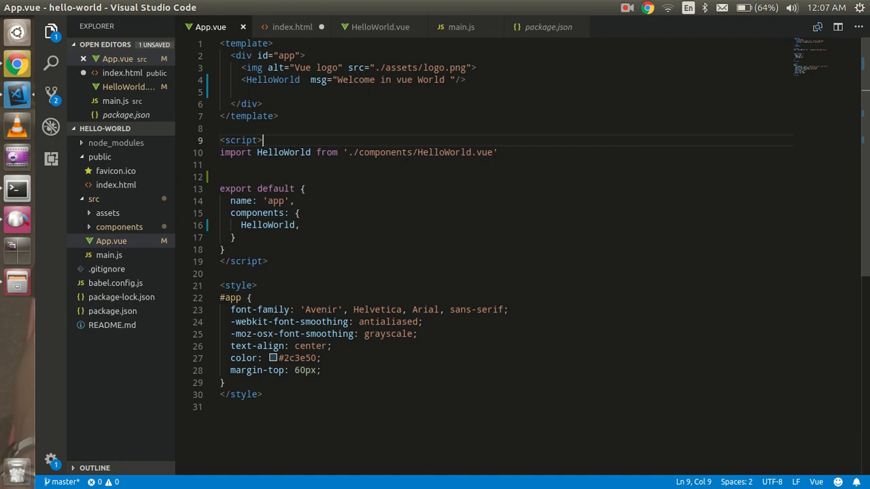
{"action": "left_click", "coordinate": [261, 286]}
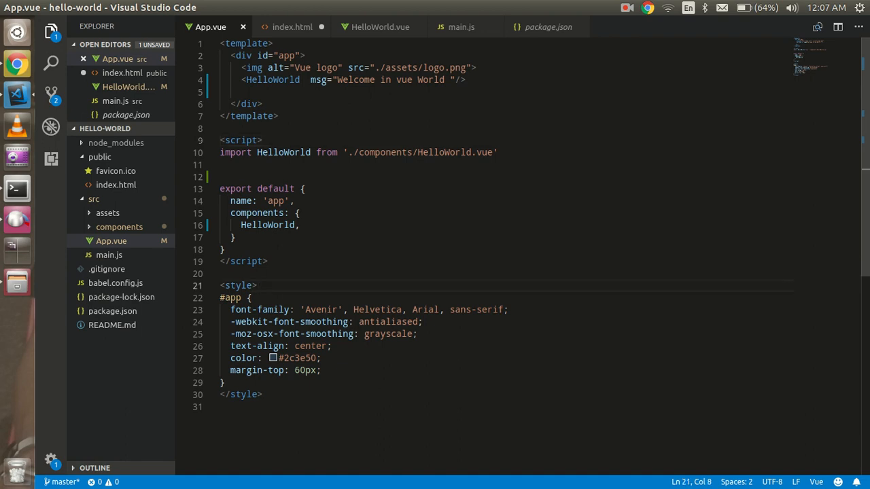
{"action": "left_click", "coordinate": [224, 164]}
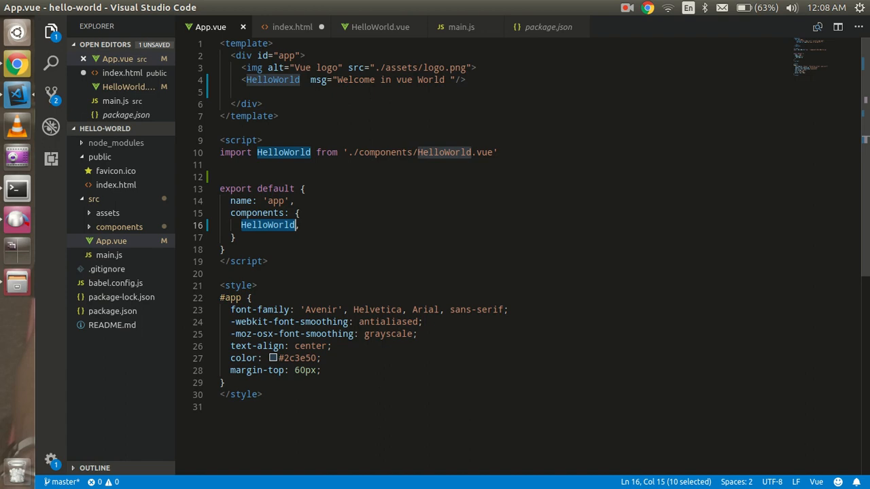
{"action": "left_click", "coordinate": [298, 225]}
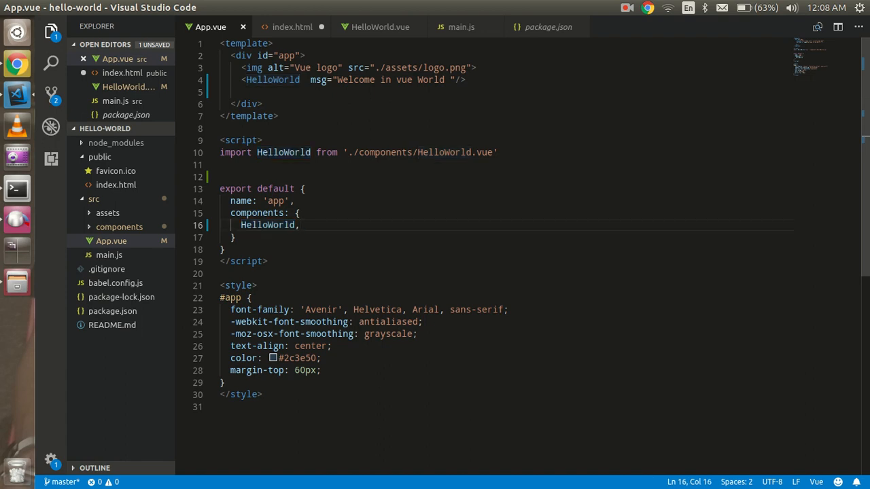
Highlight the style block and the HelloWorld tag, then reveal HelloWorld.vue under components
{"action": "left_click_drag", "start_coordinate": [220, 297], "coordinate": [262, 394]}
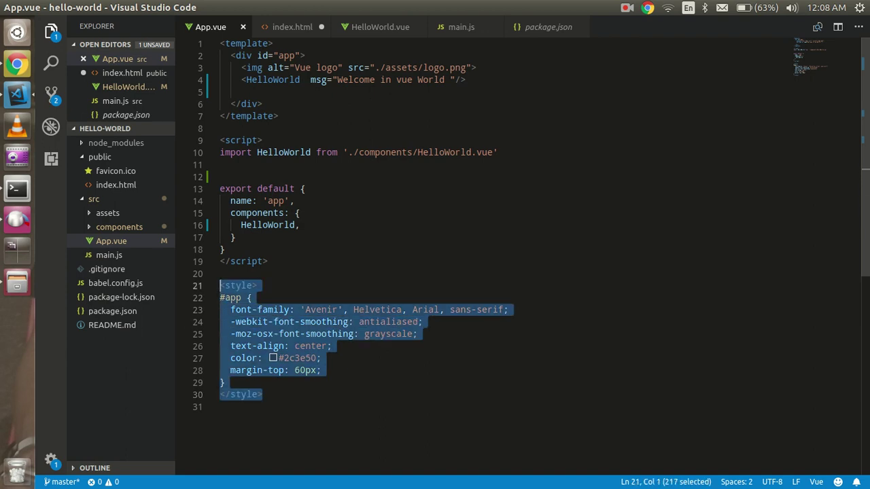
{"action": "left_click", "coordinate": [262, 394]}
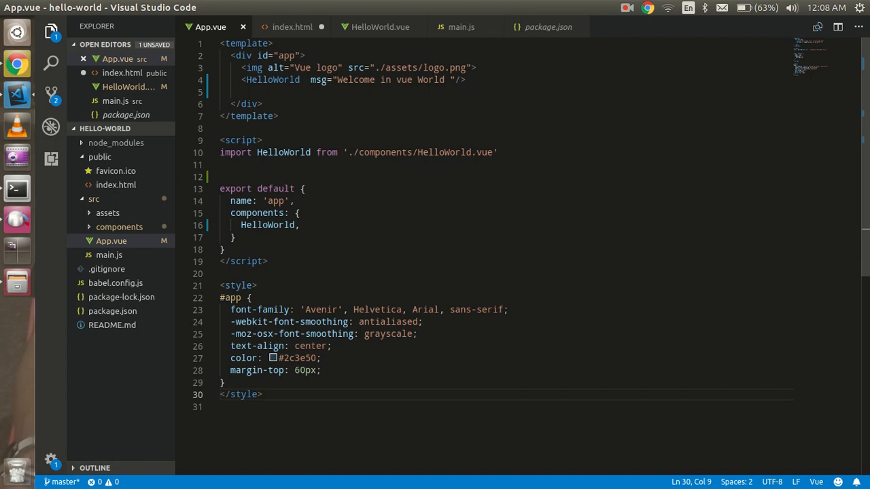
{"action": "left_click", "coordinate": [266, 261]}
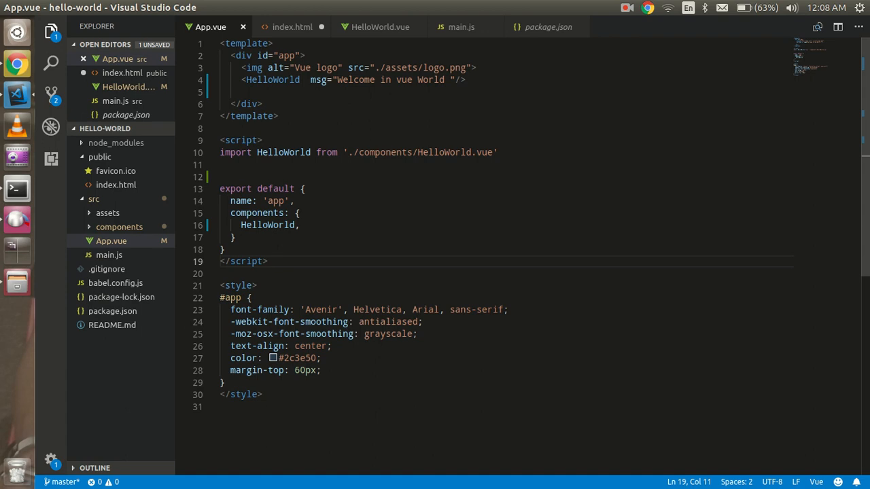
{"action": "left_click", "coordinate": [242, 79]}
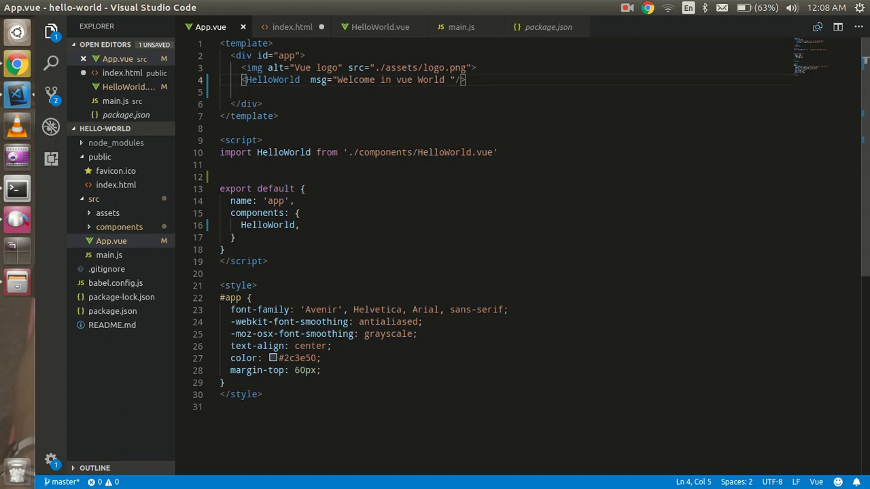
{"action": "double_click", "coordinate": [272, 79]}
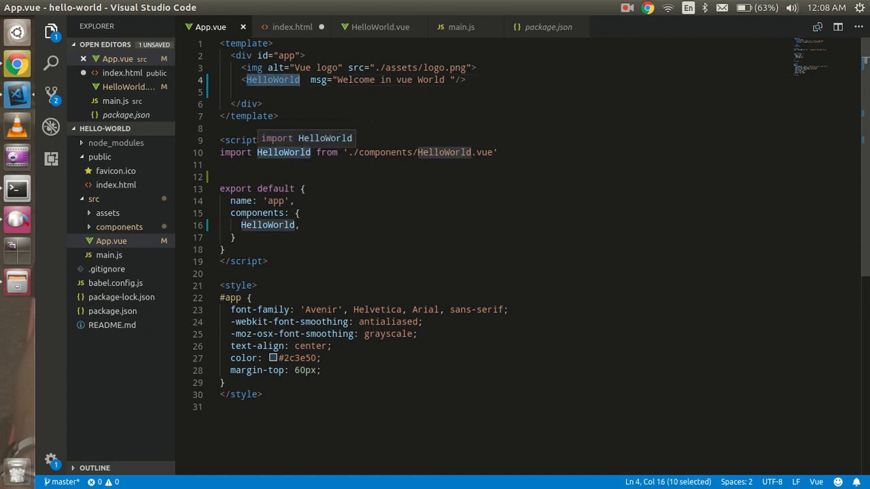
{"action": "left_click", "coordinate": [119, 226]}
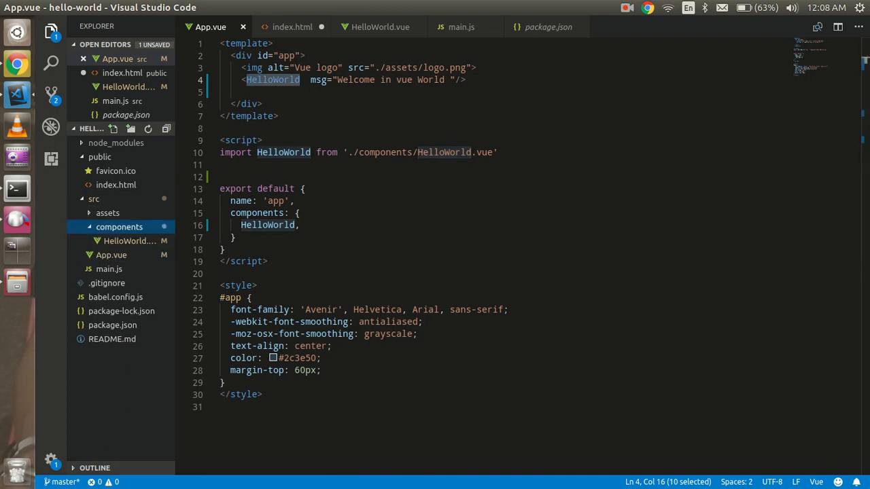
{"action": "mouse_move", "coordinate": [130, 240]}
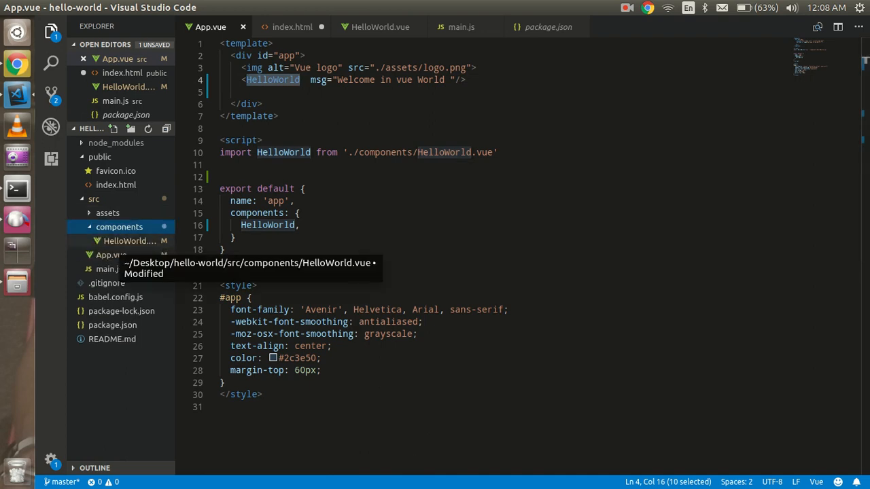
Compare HelloWorld.vue's exported script object with App.vue's name and registered HelloWorld component
{"action": "left_click", "coordinate": [381, 27]}
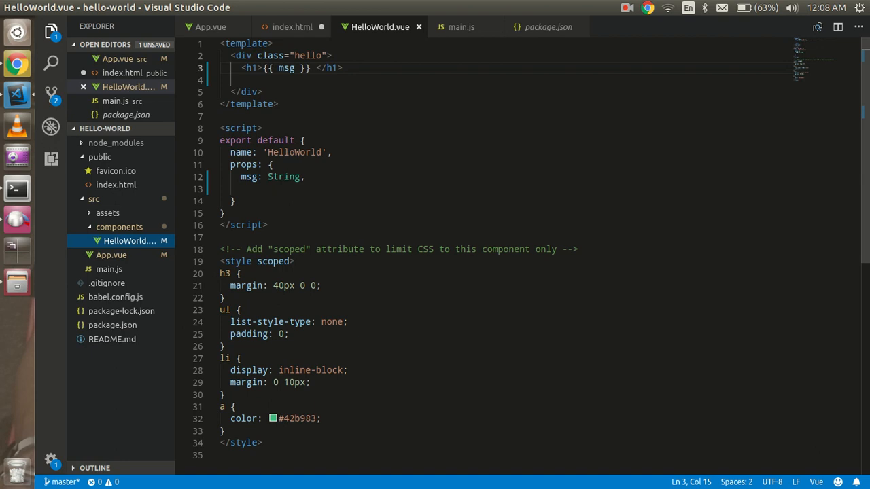
{"action": "left_click", "coordinate": [277, 104]}
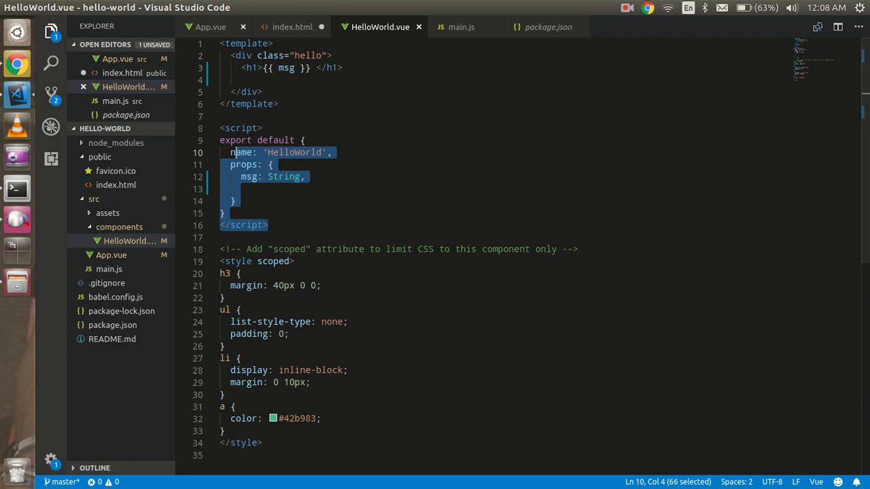
{"action": "left_click", "coordinate": [211, 27]}
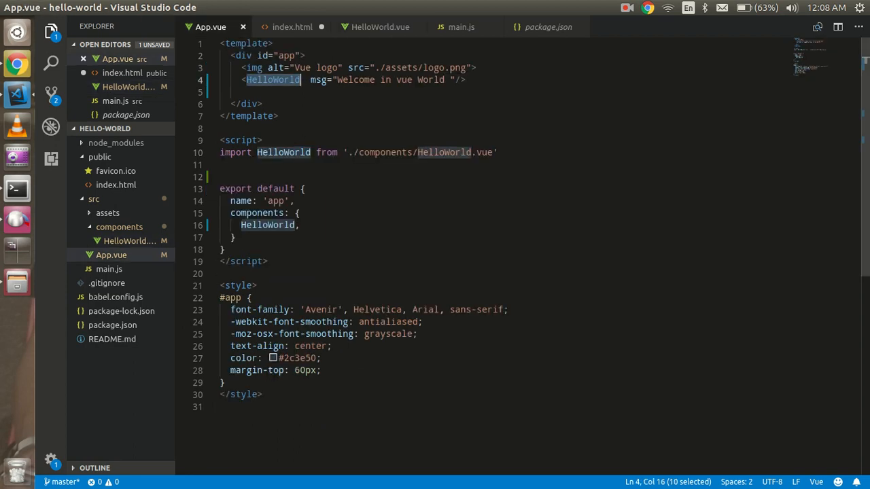
{"action": "double_click", "coordinate": [276, 201]}
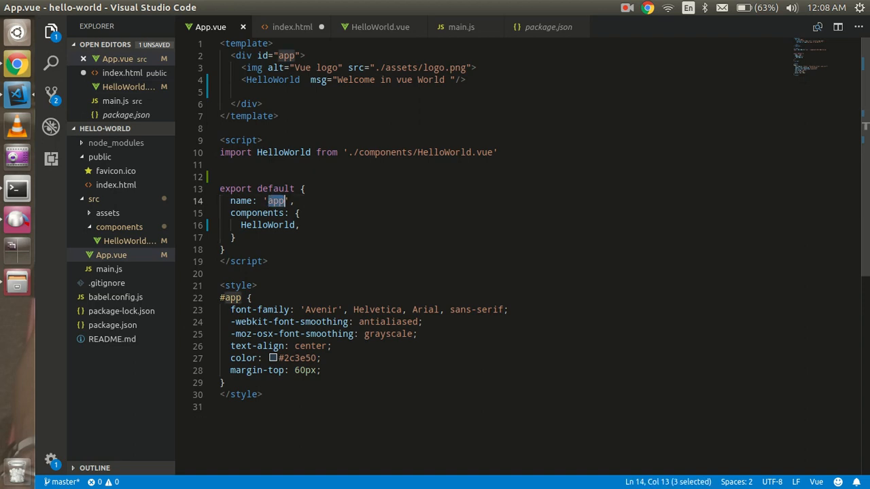
{"action": "double_click", "coordinate": [266, 226]}
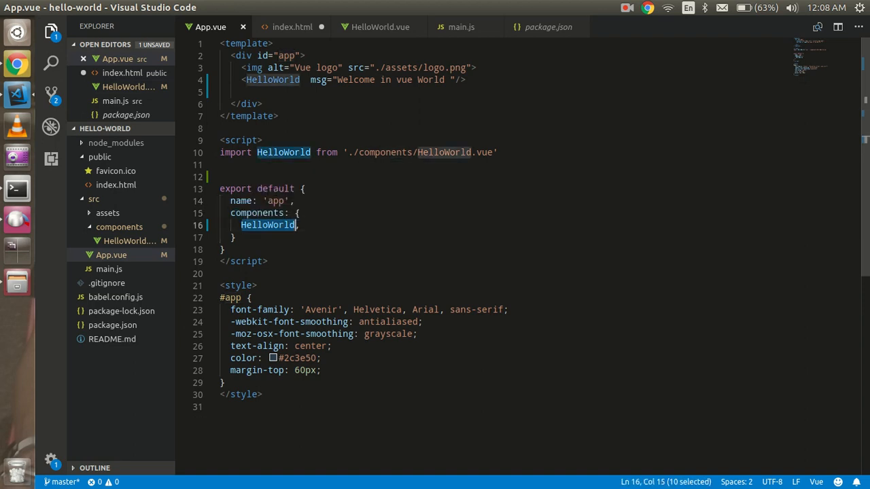
{"action": "mouse_move", "coordinate": [266, 225]}
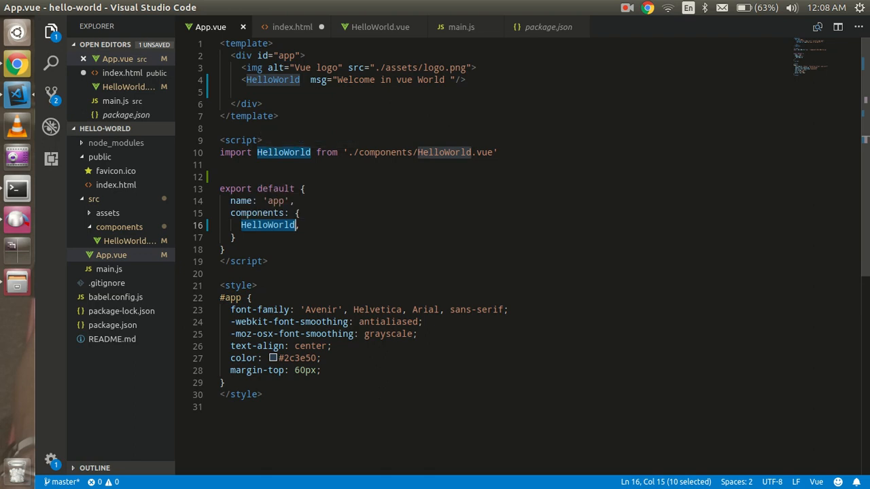
{"action": "left_click", "coordinate": [380, 28]}
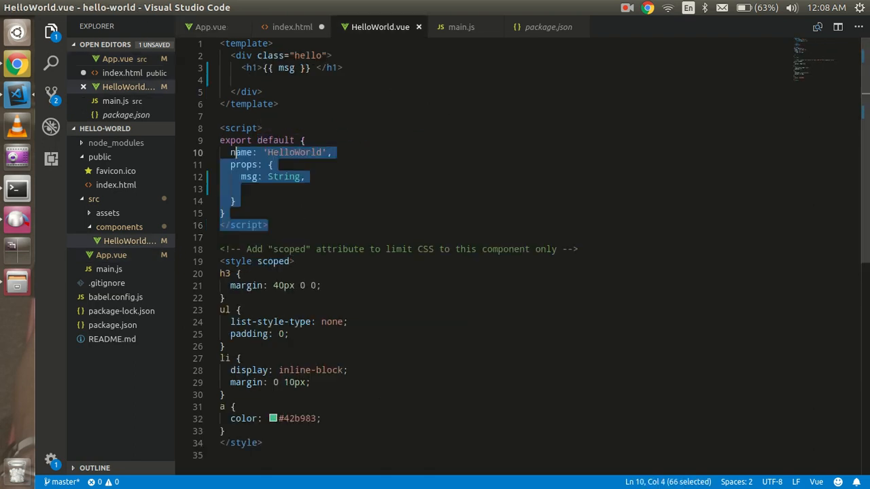
{"action": "left_click", "coordinate": [231, 164]}
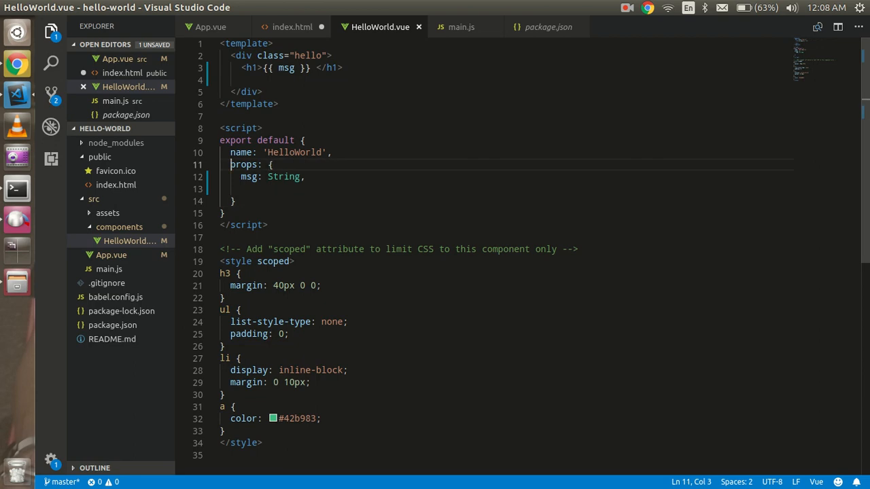
{"action": "left_click_drag", "start_coordinate": [230, 164], "coordinate": [234, 202]}
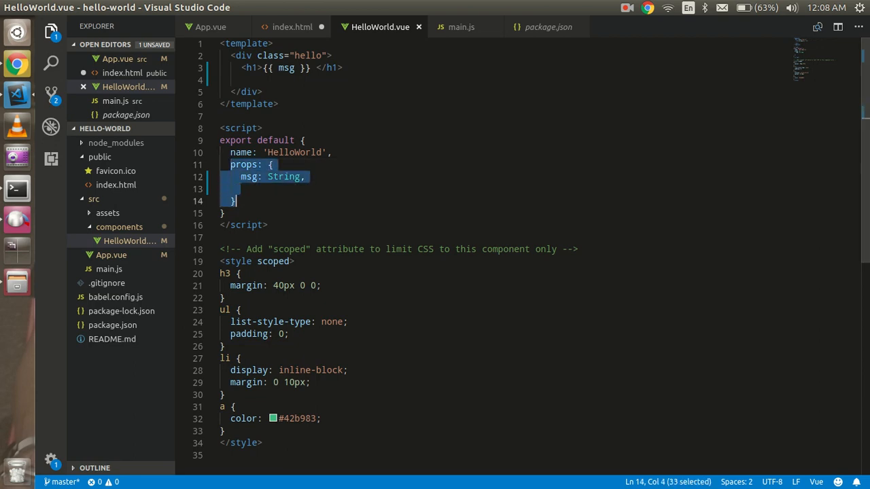
{"action": "mouse_move", "coordinate": [211, 27]}
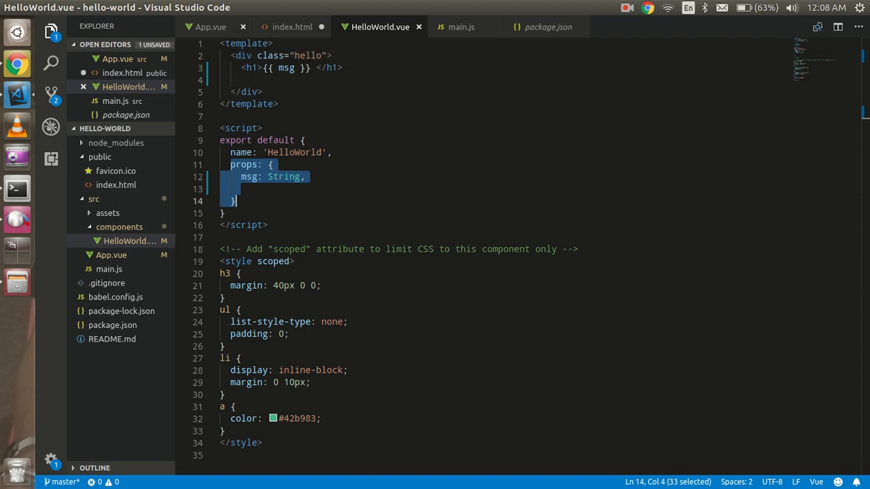
{"action": "left_click", "coordinate": [16, 63]}
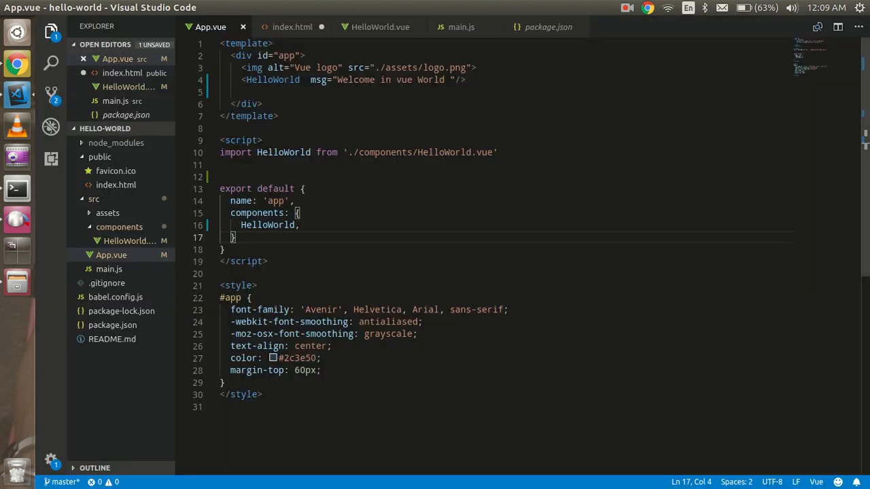
{"action": "double_click", "coordinate": [271, 79]}
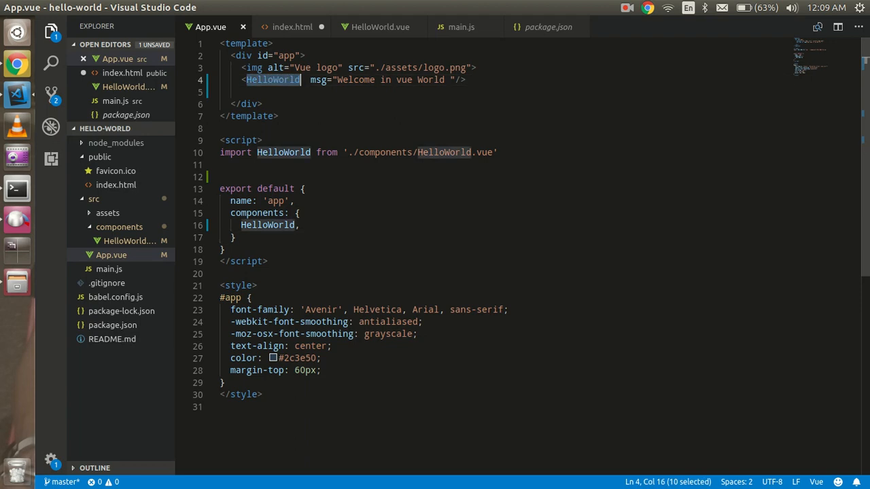
{"action": "double_click", "coordinate": [318, 79]}
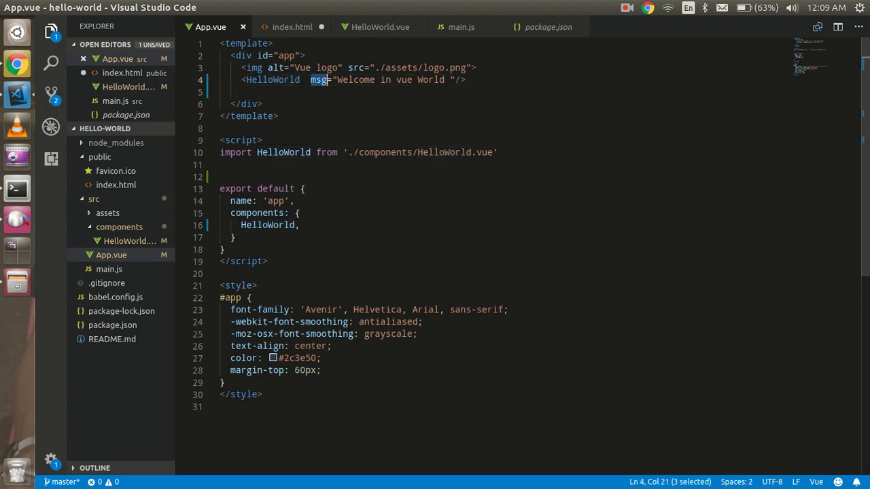
{"action": "left_click", "coordinate": [379, 27]}
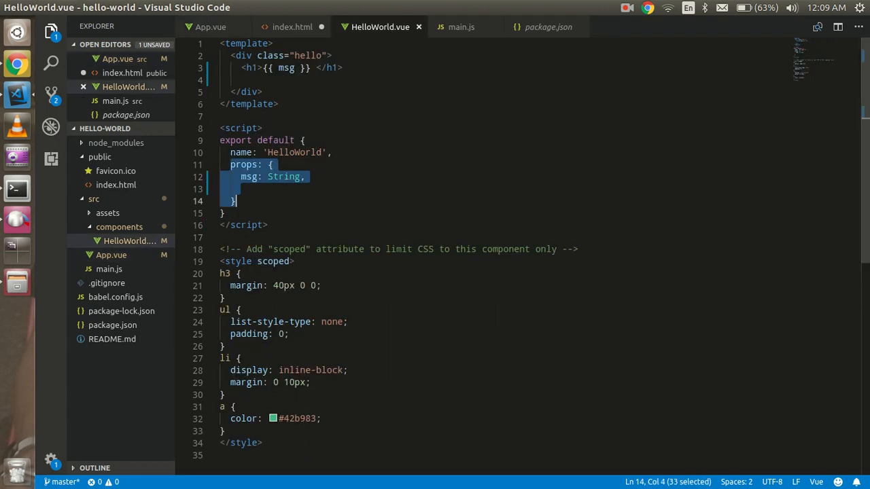
{"action": "left_click", "coordinate": [304, 68]}
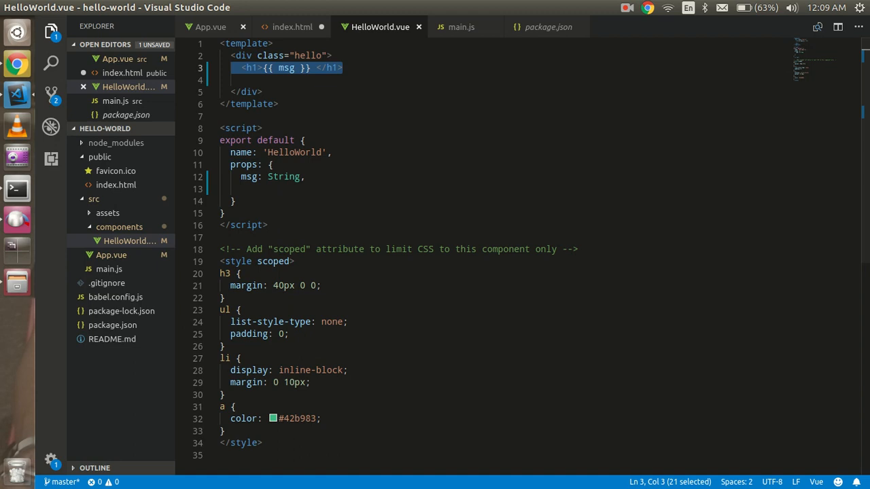
{"action": "left_click", "coordinate": [211, 27]}
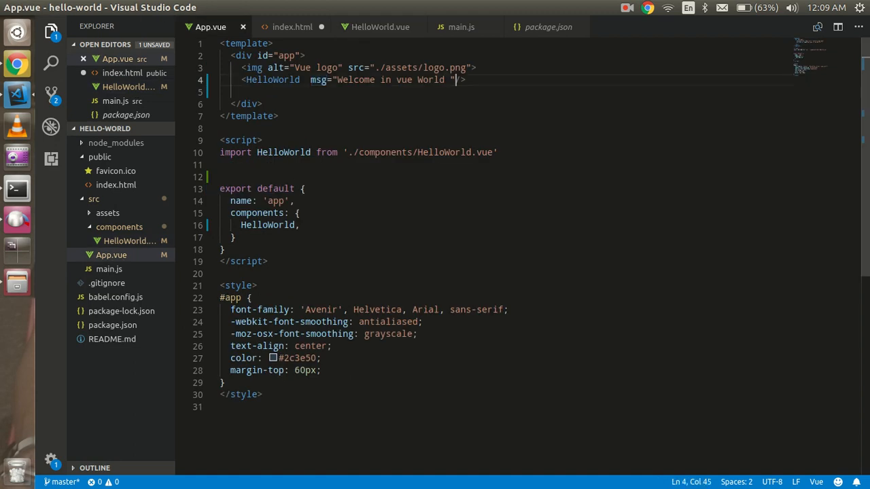
Add anotherMsg="Hello example" to the HelloWorld tag, save, and close index.html
{"action": "type", "text": "anot"}
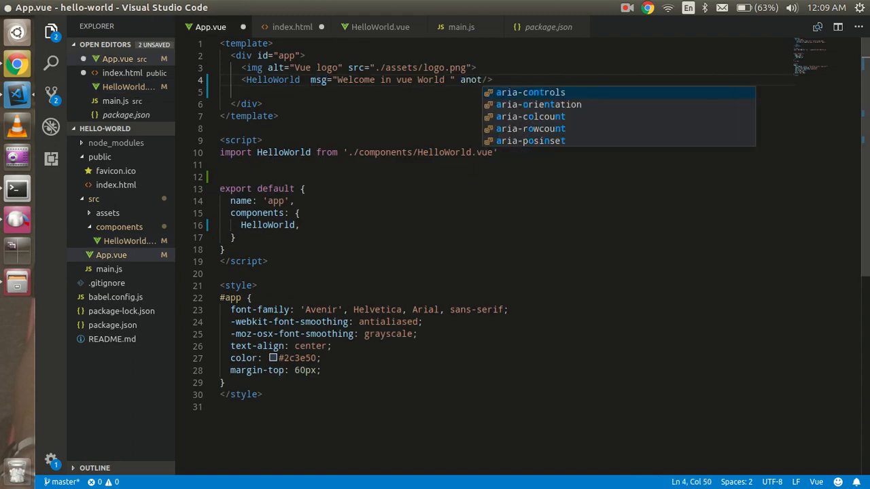
{"action": "key", "text": "BackSpace"}
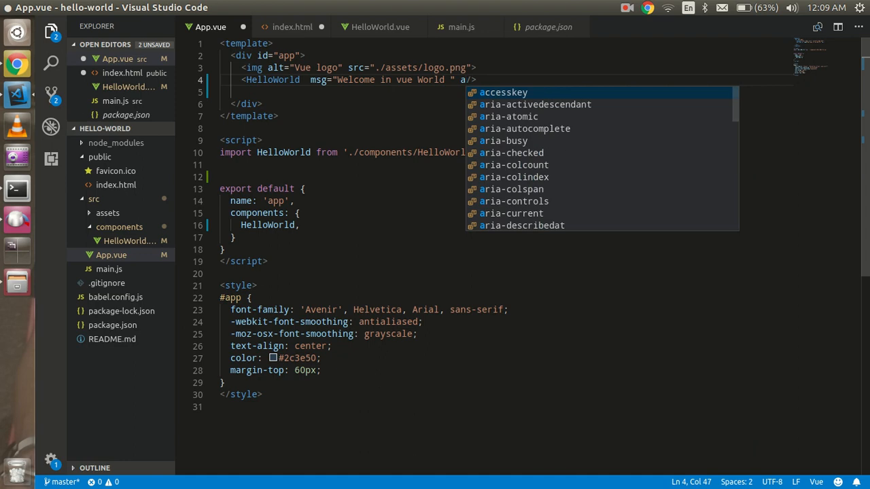
{"action": "type", "text": "nother"}
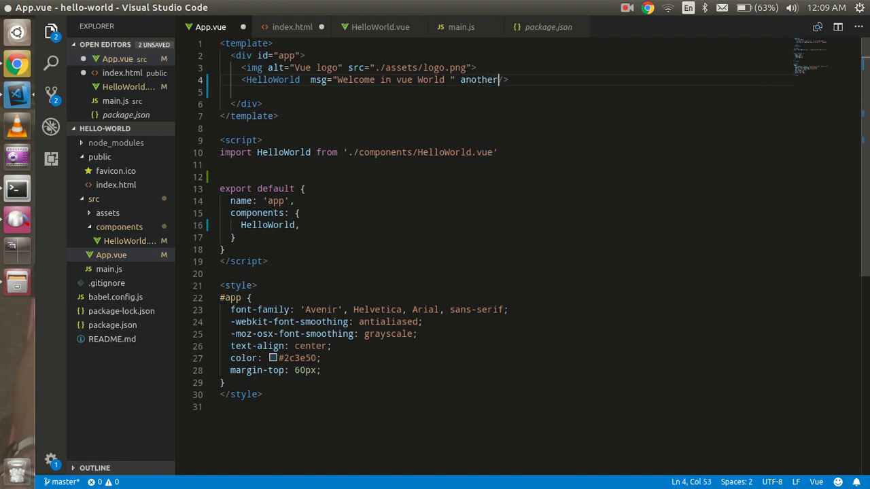
{"action": "type", "text": "Msg=\"Hello"}
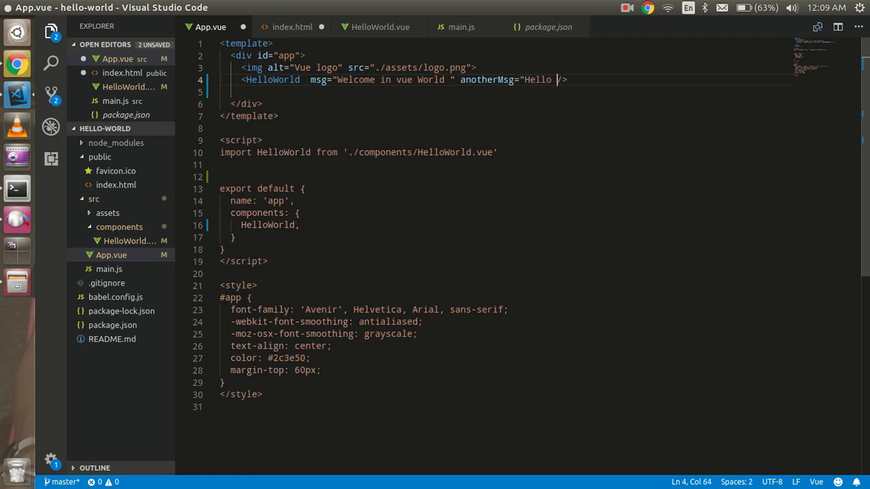
{"action": "type", "text": "example\""}
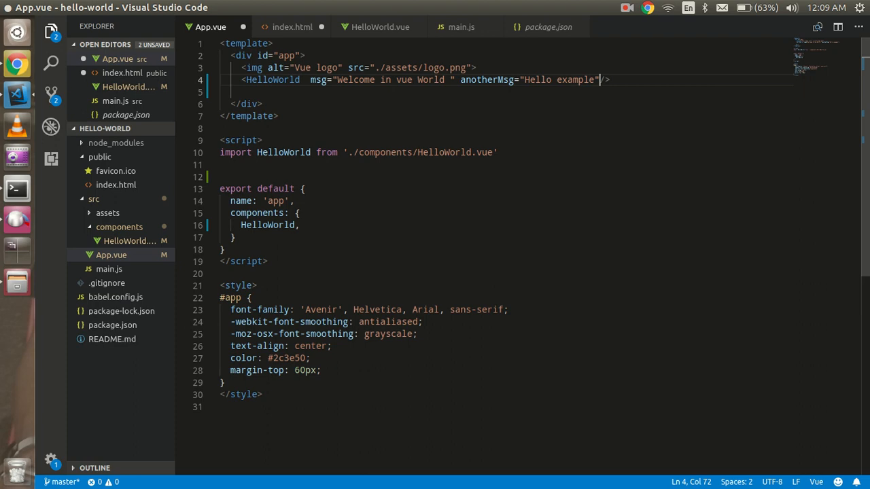
{"action": "double_click", "coordinate": [486, 79]}
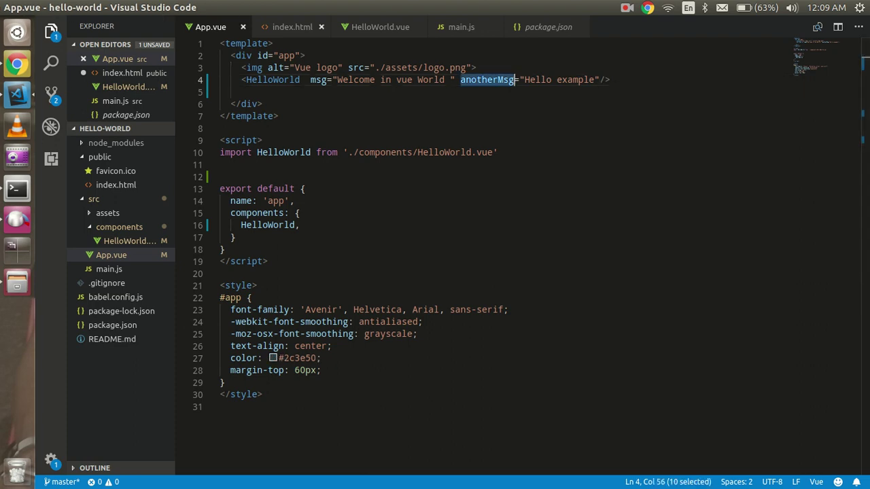
{"action": "left_click", "coordinate": [321, 27]}
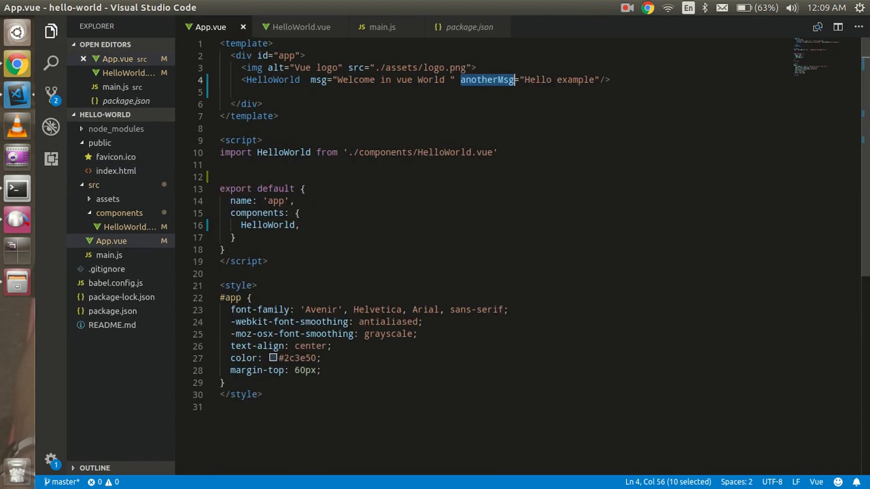
Declare an anotherMsg: String prop in HelloWorld.vue's props
{"action": "left_click", "coordinate": [302, 27]}
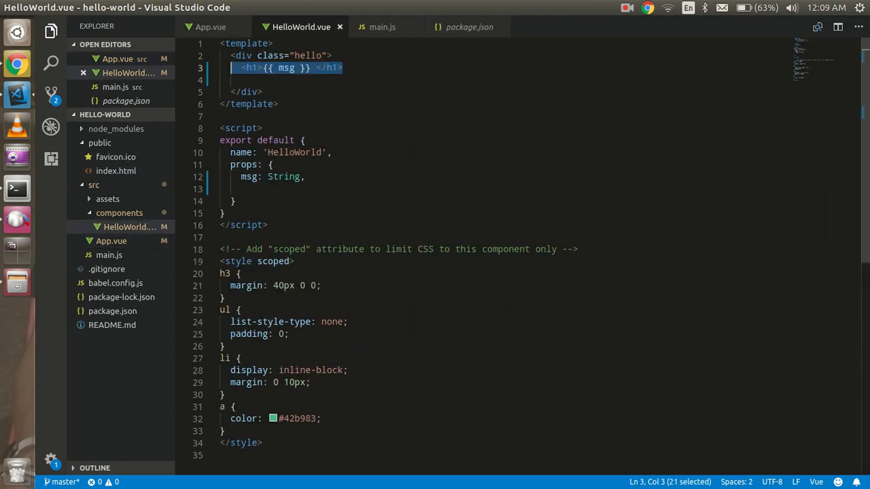
{"action": "type", "text": "anotherMsg"}
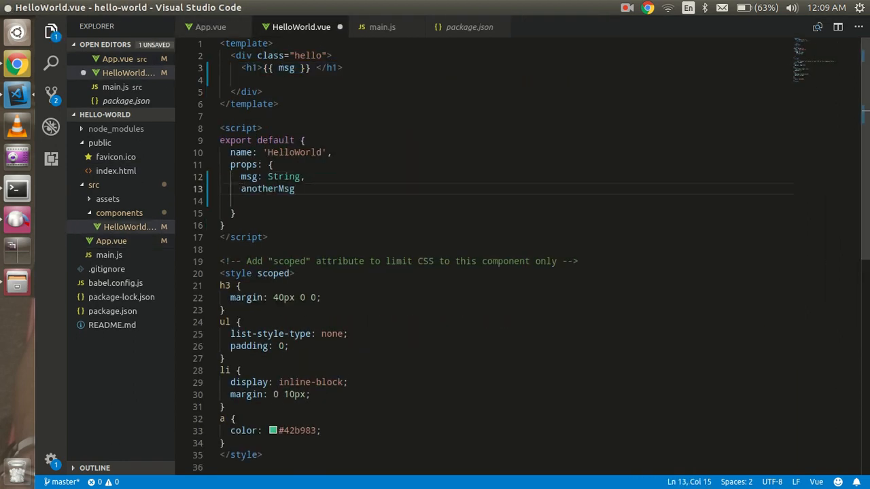
{"action": "type", "text": ":"}
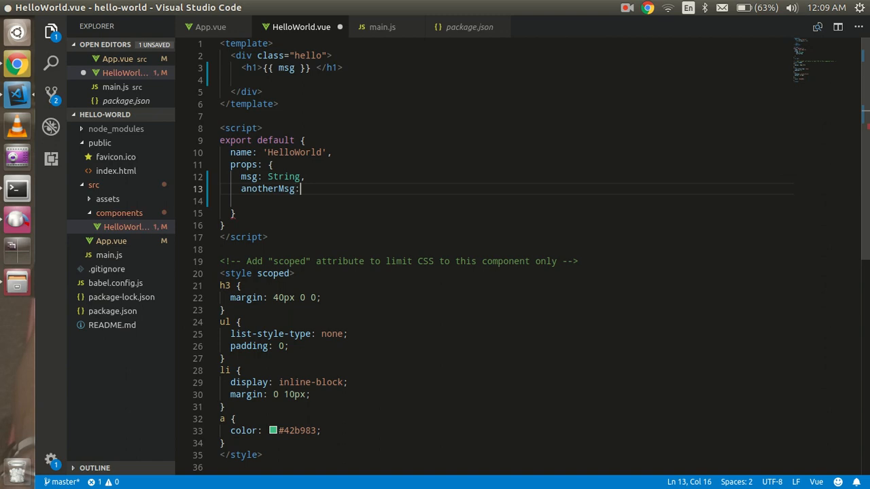
{"action": "type", "text": "String"}
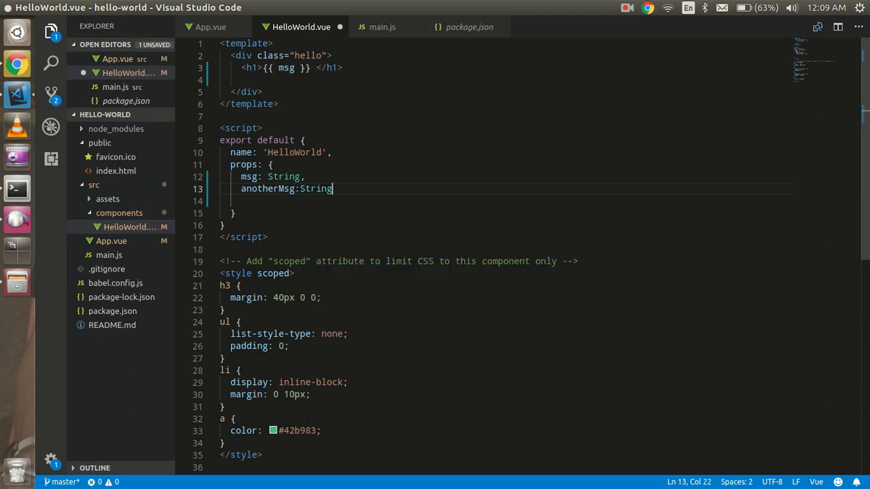
{"action": "type", "text": ","}
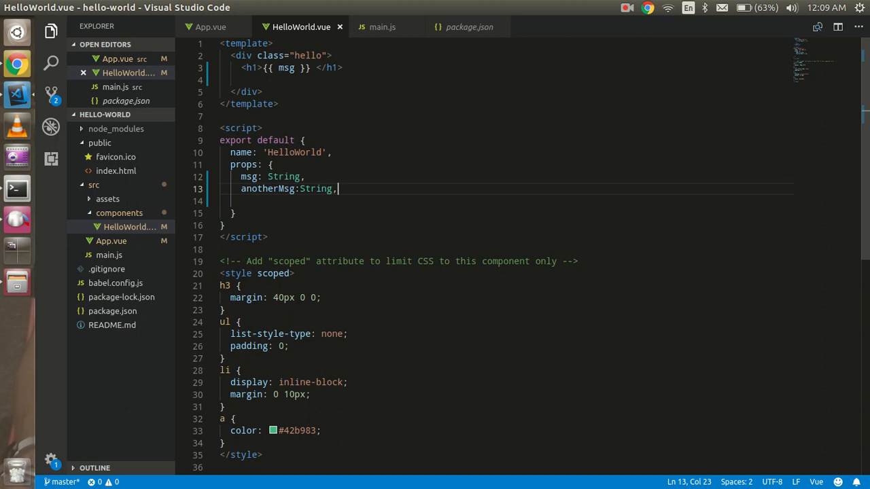
Add an h2 rendering {{anotherMsg}} below the h1 in the template
{"action": "type", "text": "<h1"}
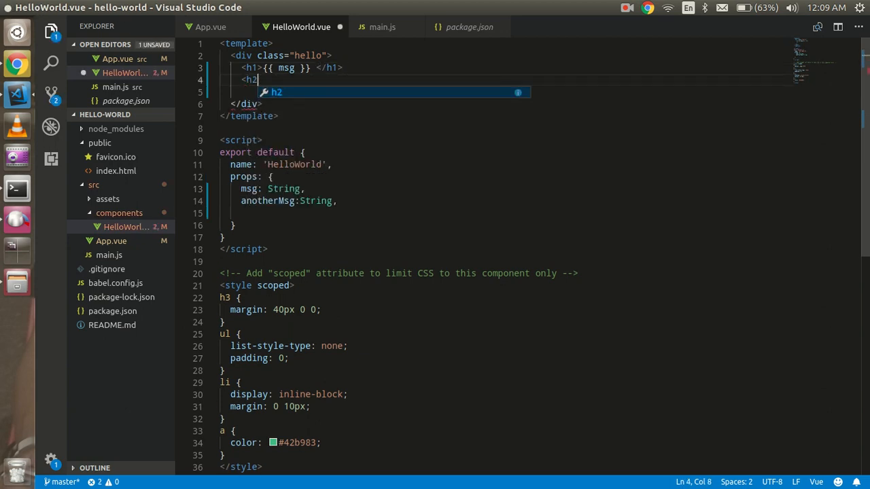
{"action": "type", "text": "</h2>>"}
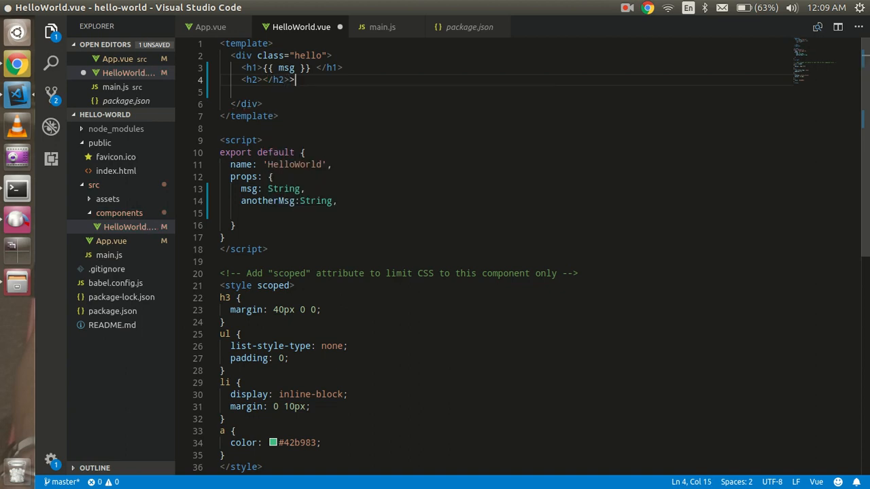
{"action": "left_click", "coordinate": [266, 79]}
{"action": "type", "text": "{{anotherMsg}}"}
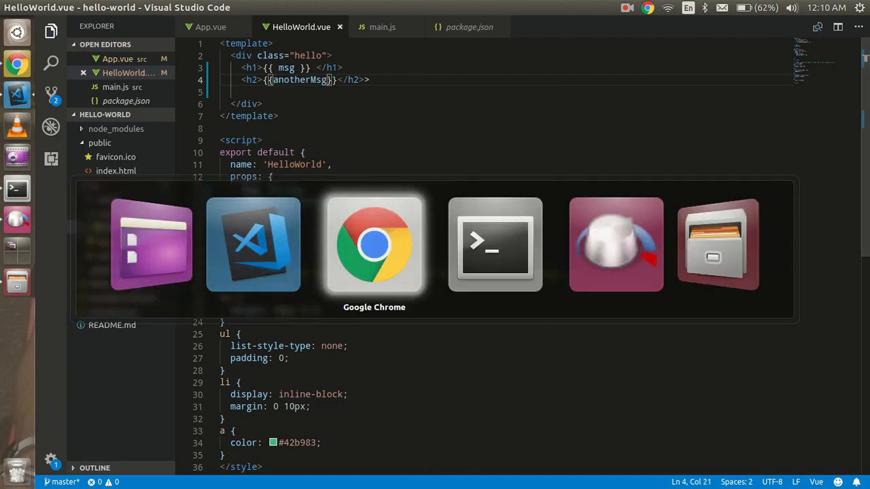
Confirm 'Hello example' shows in Chrome, then remove the stray > after </h2>
{"action": "left_click", "coordinate": [374, 245]}
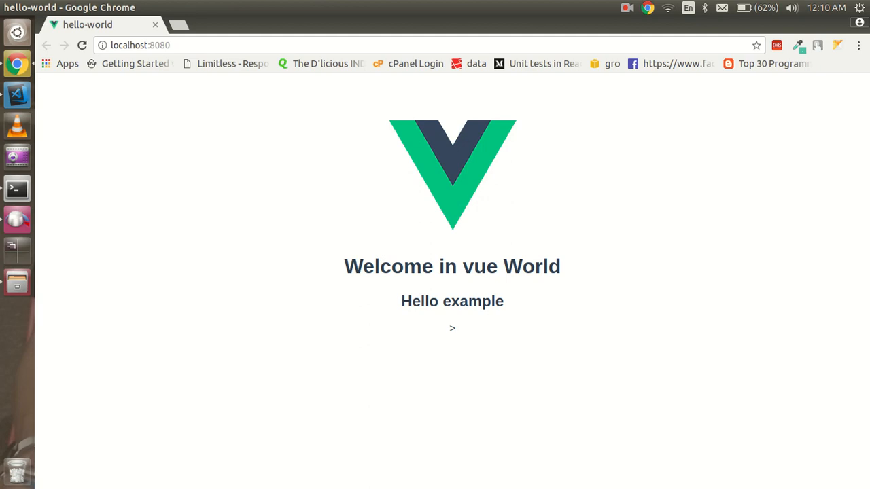
{"action": "left_click", "coordinate": [16, 95]}
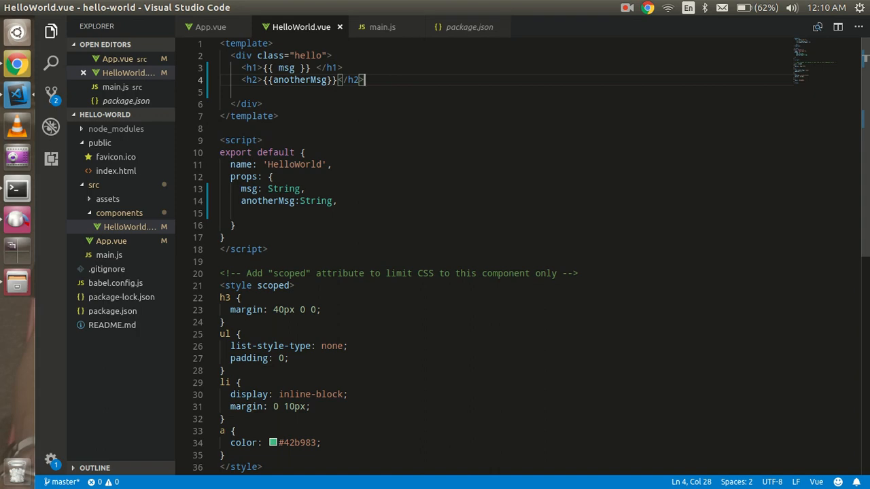
{"action": "left_click", "coordinate": [269, 249]}
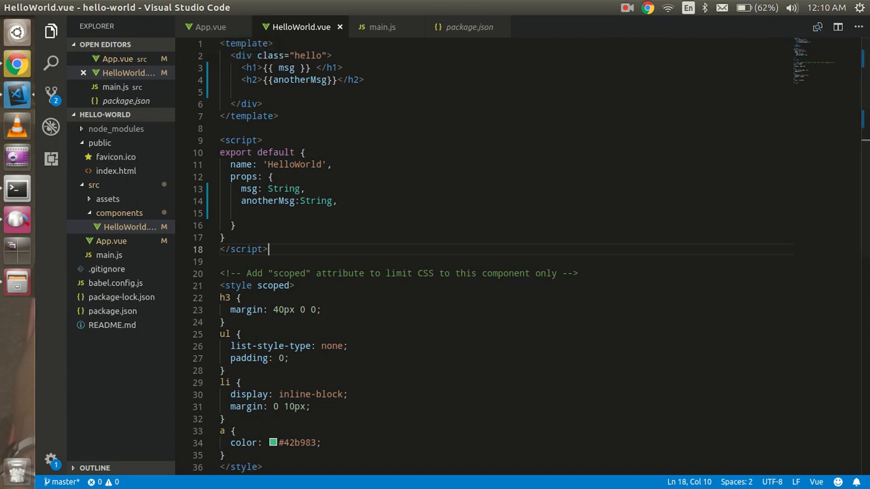
Create About.vue in the components folder and strip the copied style section
{"action": "right_click", "coordinate": [129, 227]}
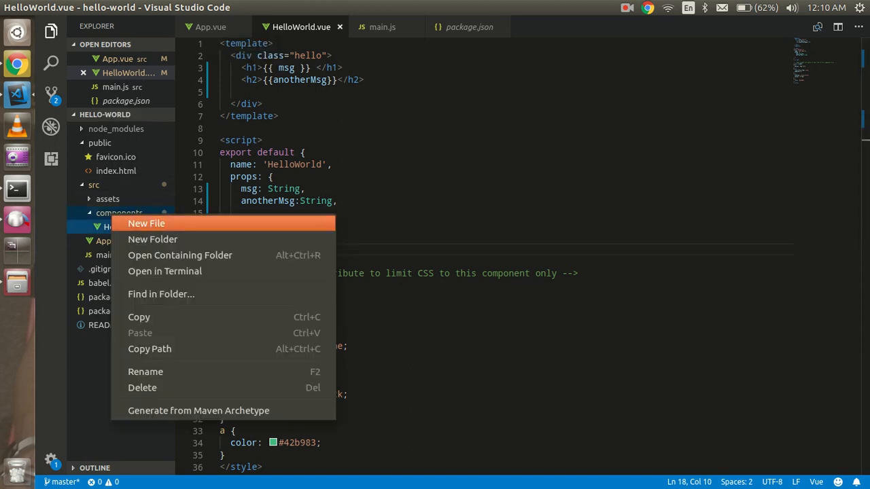
{"action": "left_click", "coordinate": [147, 223]}
{"action": "type", "text": "About.vue"}
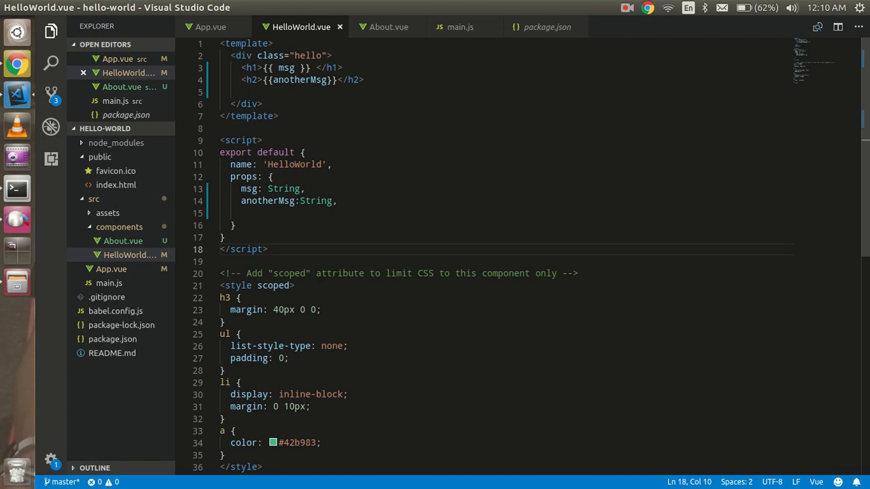
{"action": "left_click", "coordinate": [388, 27]}
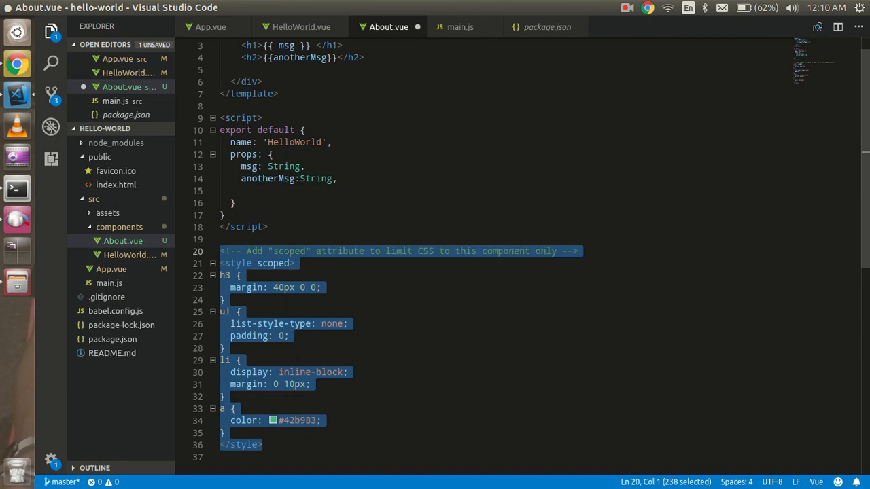
{"action": "key", "text": "Delete"}
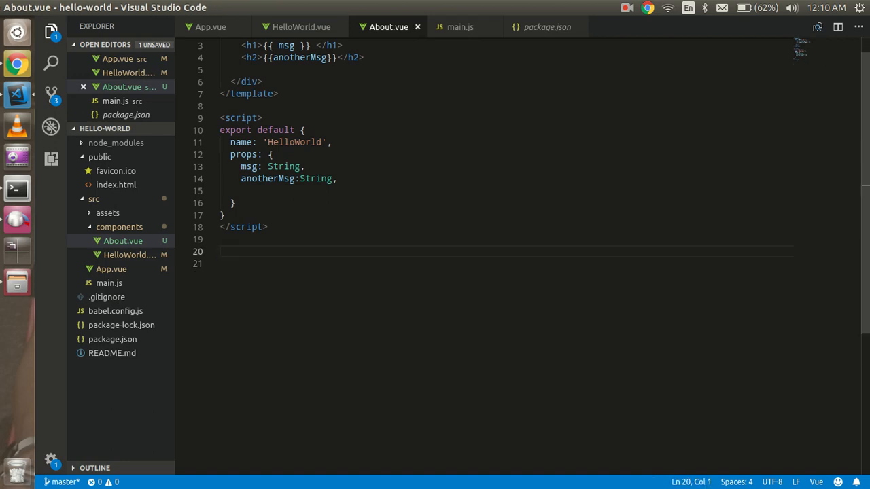
{"action": "scroll", "scroll_direction": "up", "scroll_amount": 3}
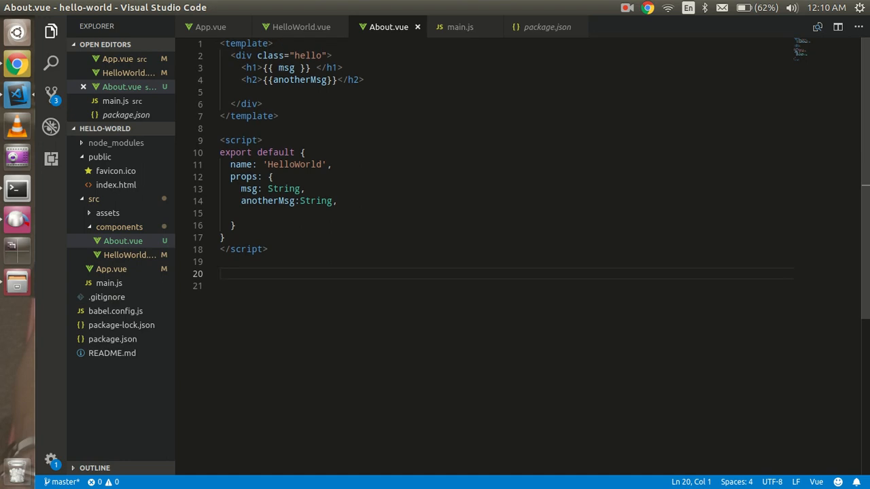
Rename the msg prop to call, show {{ call }} in the h1 and delete the h2 line
{"action": "double_click", "coordinate": [250, 187]}
{"action": "type", "text": "ca"}
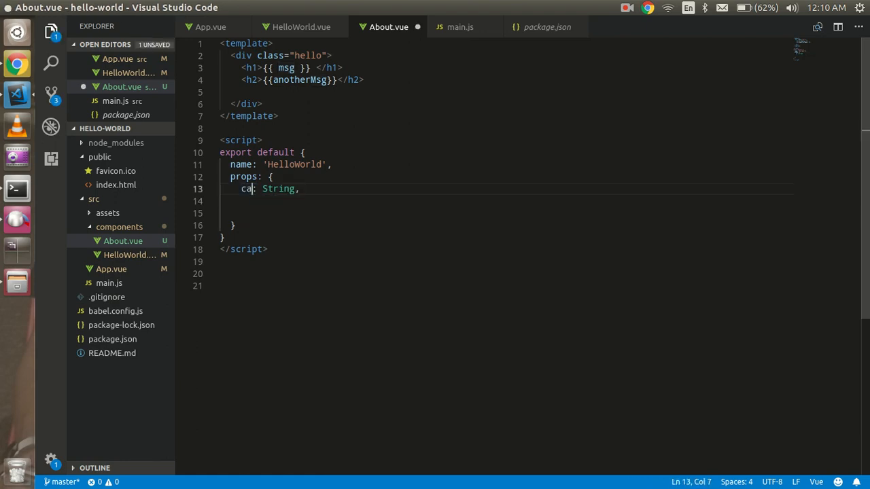
{"action": "type", "text": "ll"}
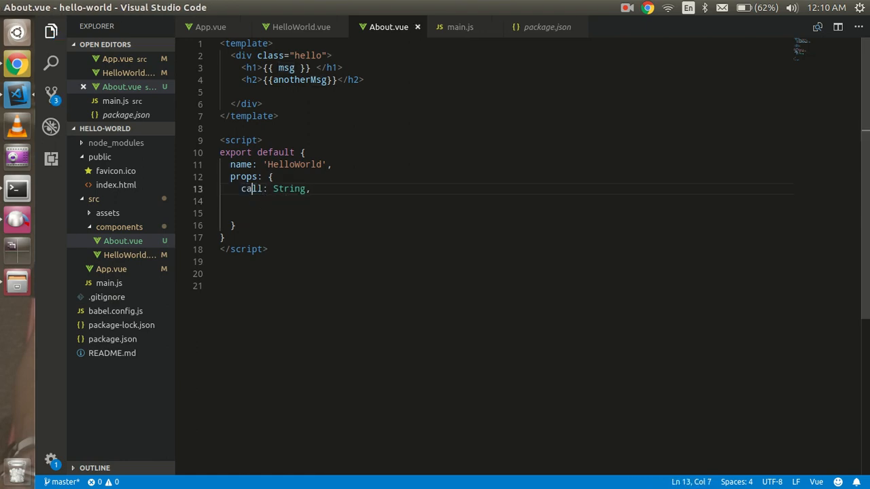
{"action": "left_click", "coordinate": [288, 68]}
{"action": "type", "text": "call"}
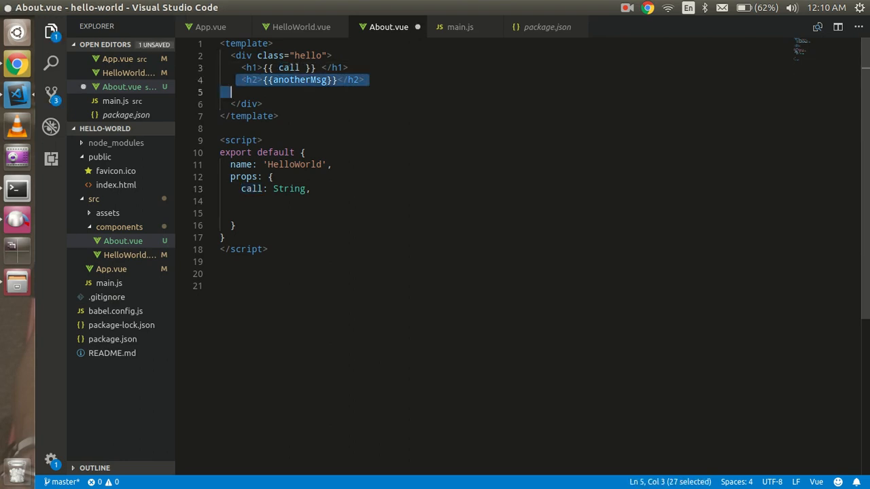
{"action": "key", "text": "Delete"}
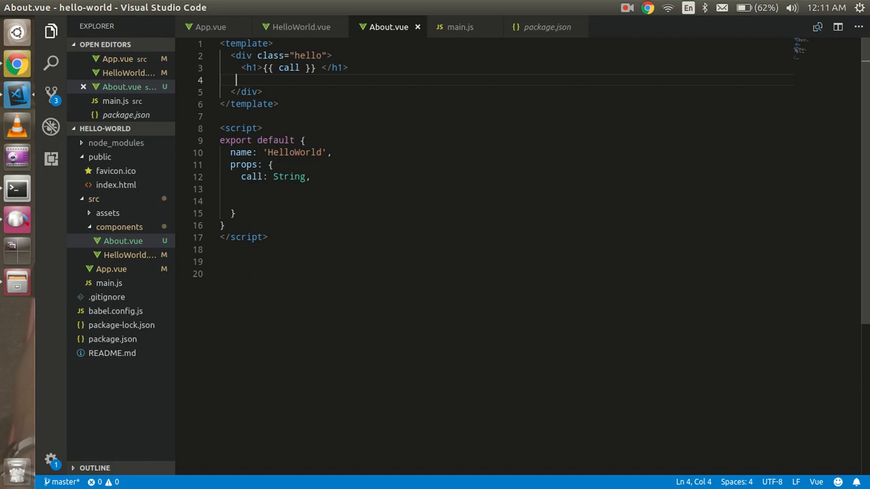
Set the component's name to 'About' instead of HelloWorld
{"action": "double_click", "coordinate": [290, 177]}
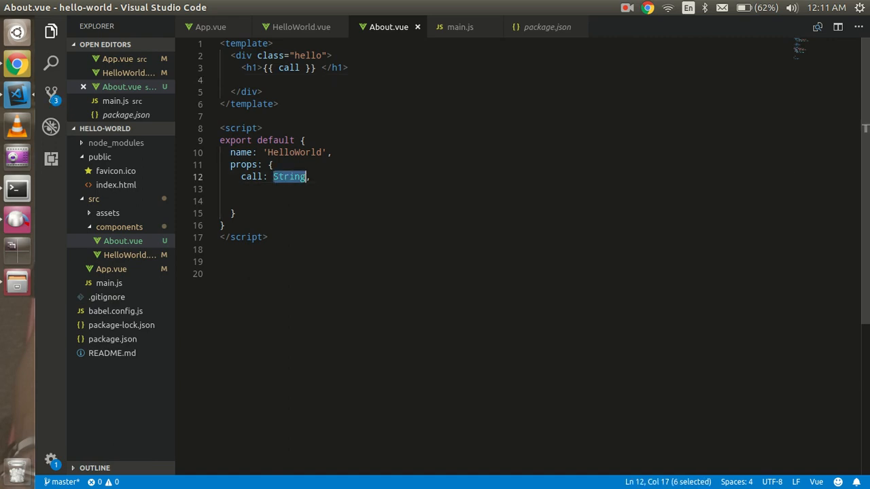
{"action": "double_click", "coordinate": [293, 152]}
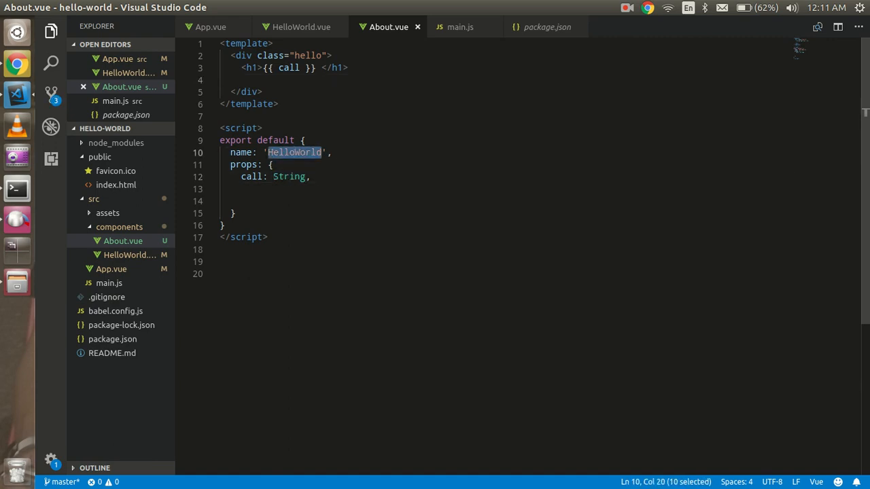
{"action": "type", "text": "About"}
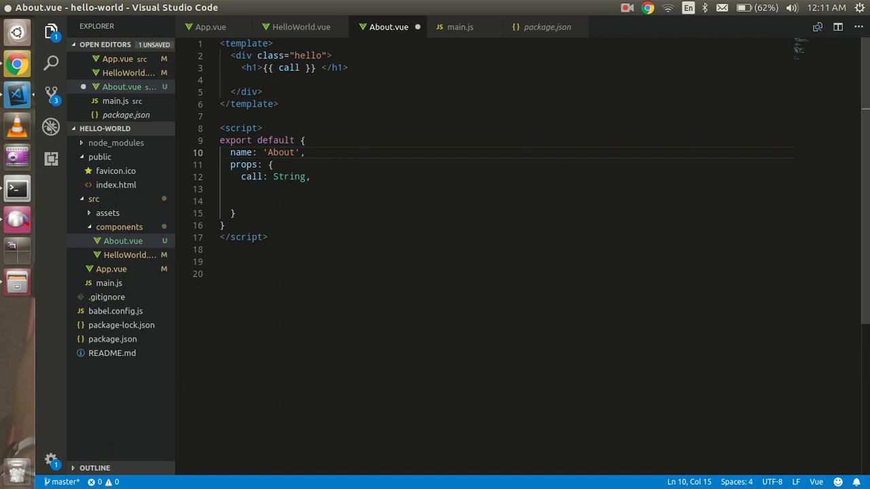
In App.vue, import About from './components/About.vue' and register it in components
{"action": "left_click", "coordinate": [301, 28]}
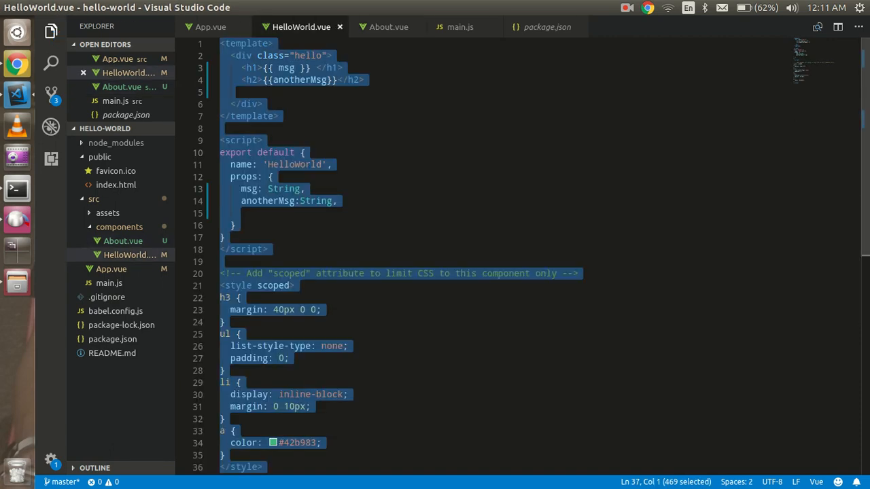
{"action": "left_click", "coordinate": [211, 27]}
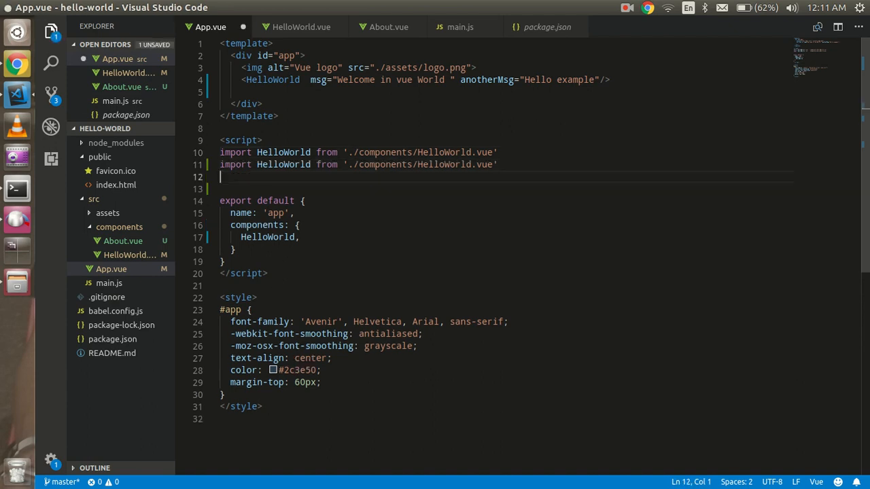
{"action": "type", "text": "Abo"}
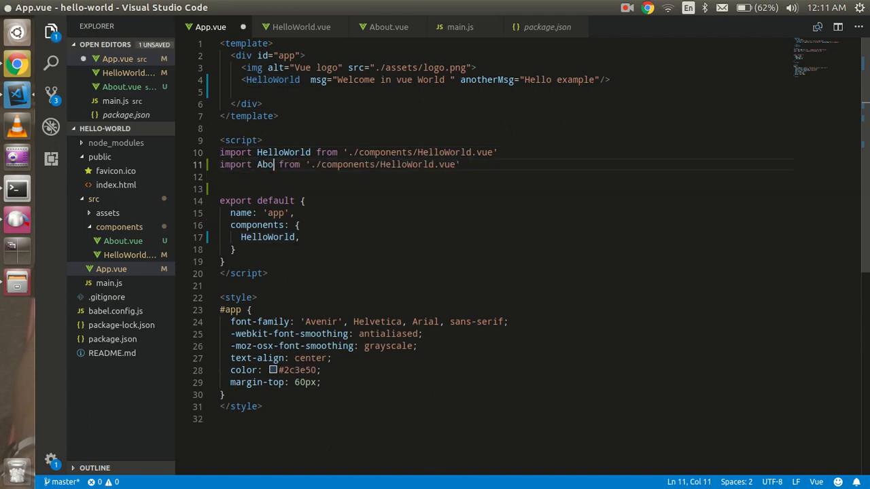
{"action": "type", "text": "ut"}
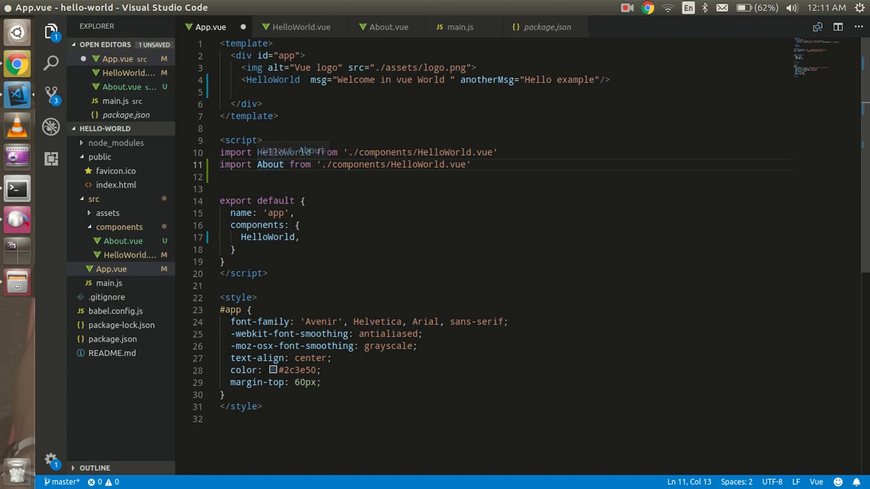
{"action": "double_click", "coordinate": [417, 164]}
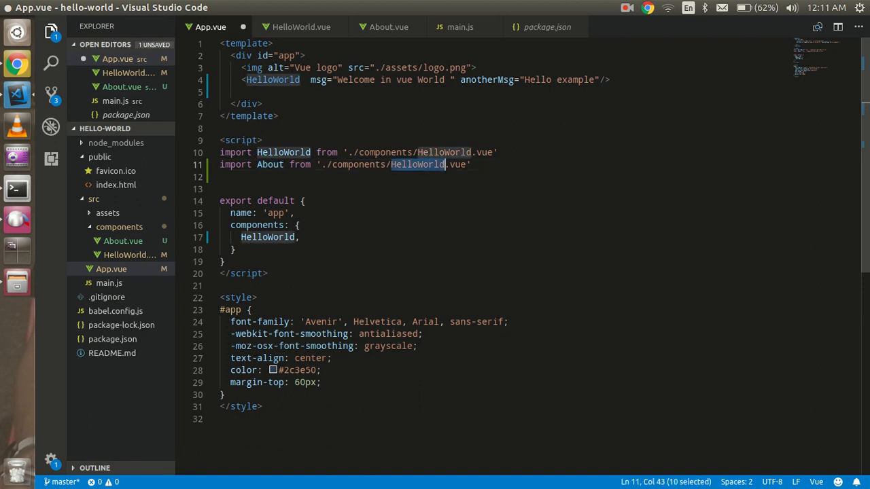
{"action": "type", "text": "About"}
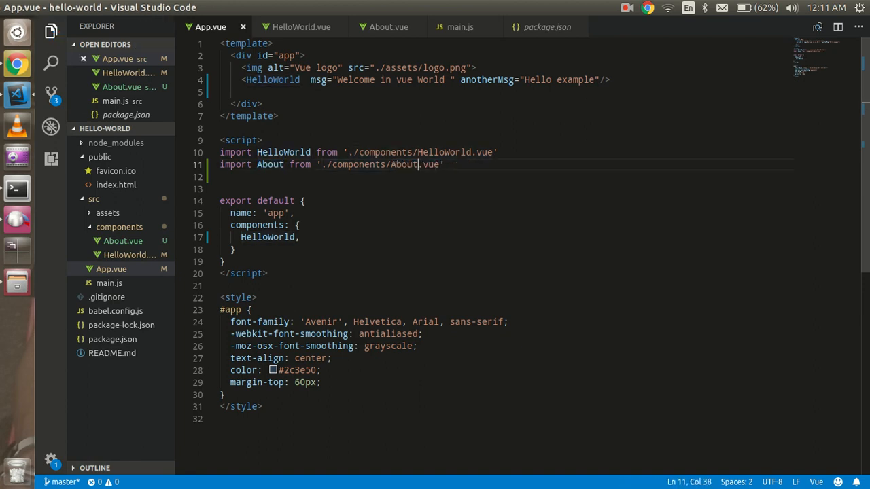
{"action": "type", "text": "About"}
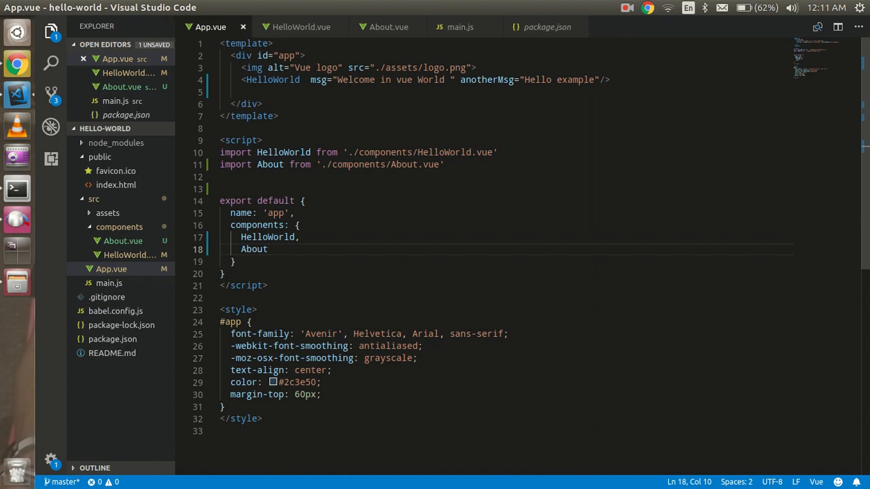
Add <About call="call from App component" /> to the App template
{"action": "left_click", "coordinate": [225, 92]}
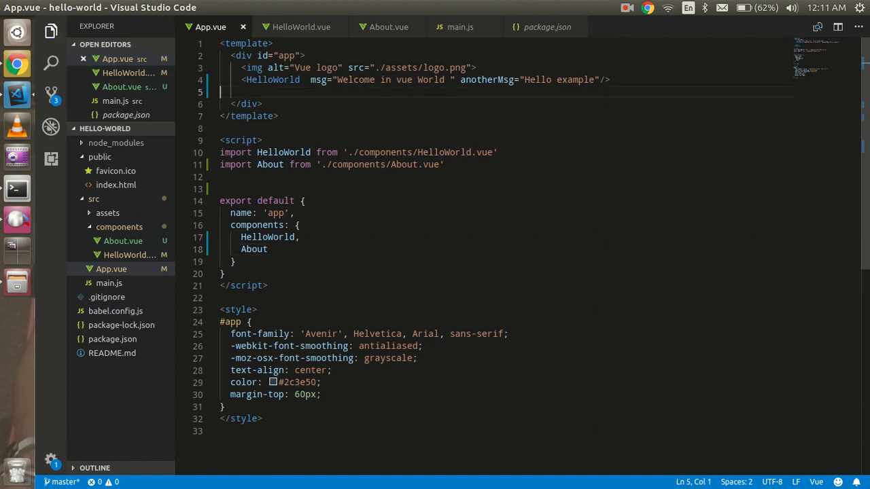
{"action": "type", "text": "<About />"}
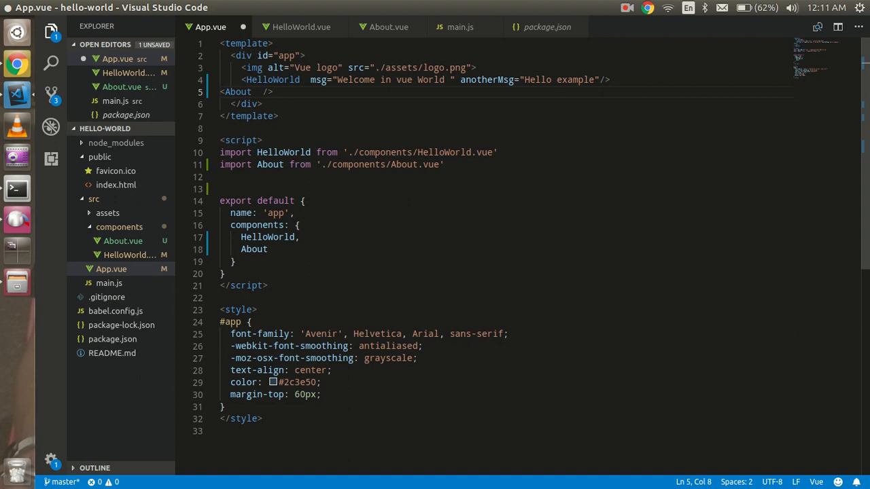
{"action": "type", "text": "call=\"\""}
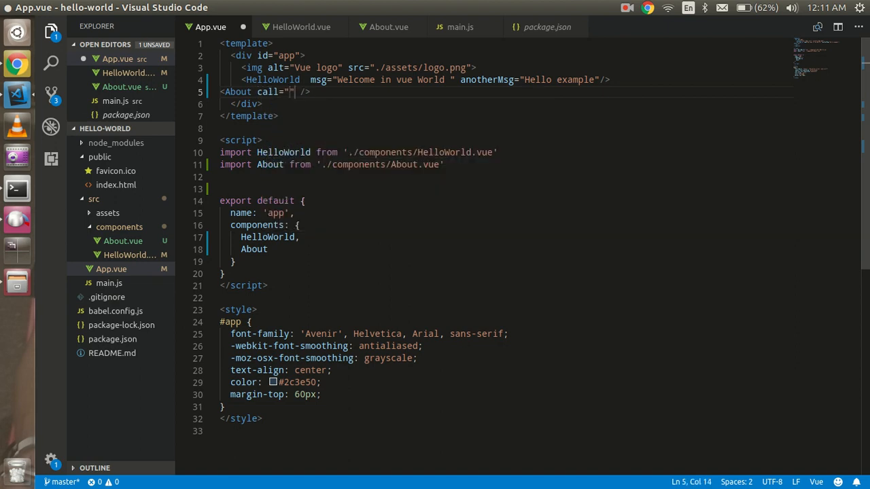
{"action": "type", "text": "helo"}
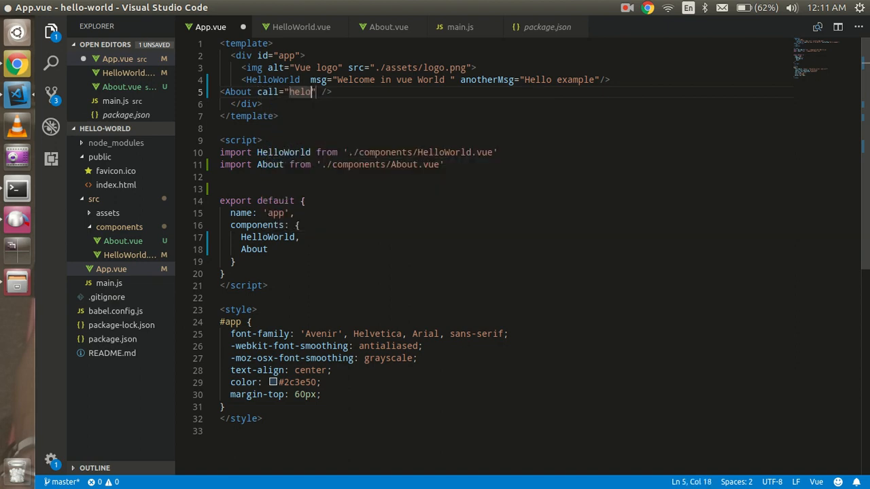
{"action": "key", "text": "Backspace"}
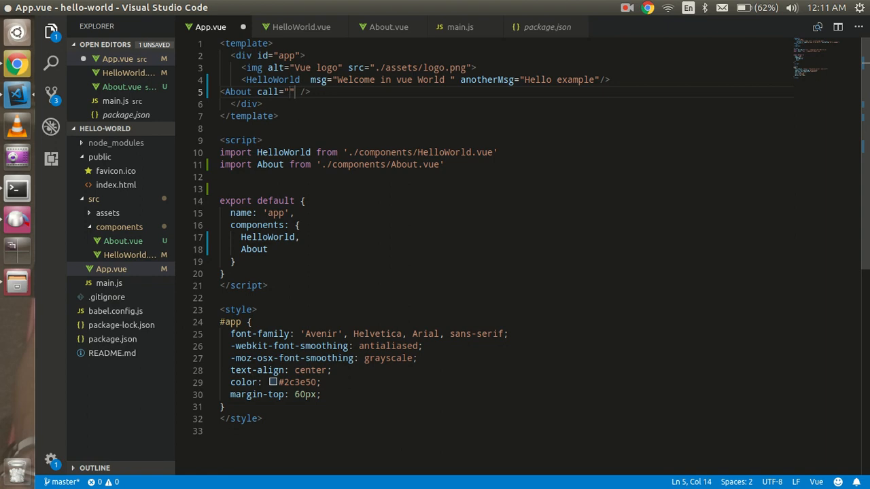
{"action": "type", "text": "call from"}
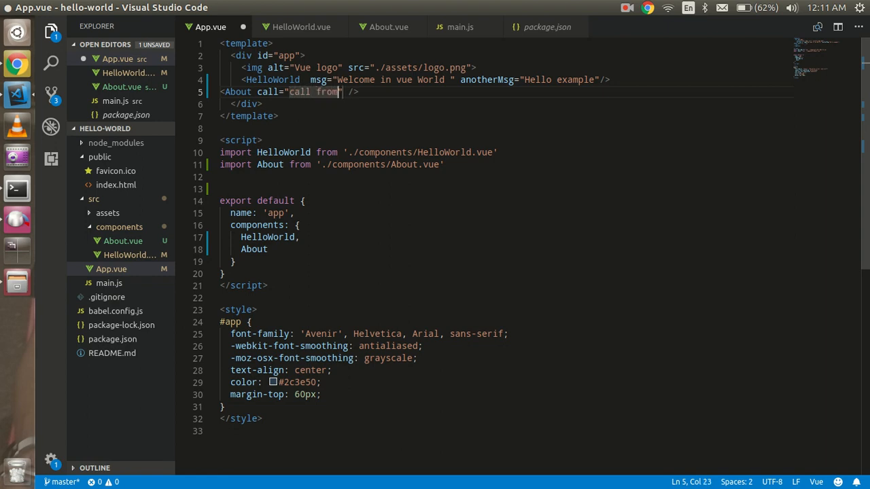
{"action": "type", "text": "App component"}
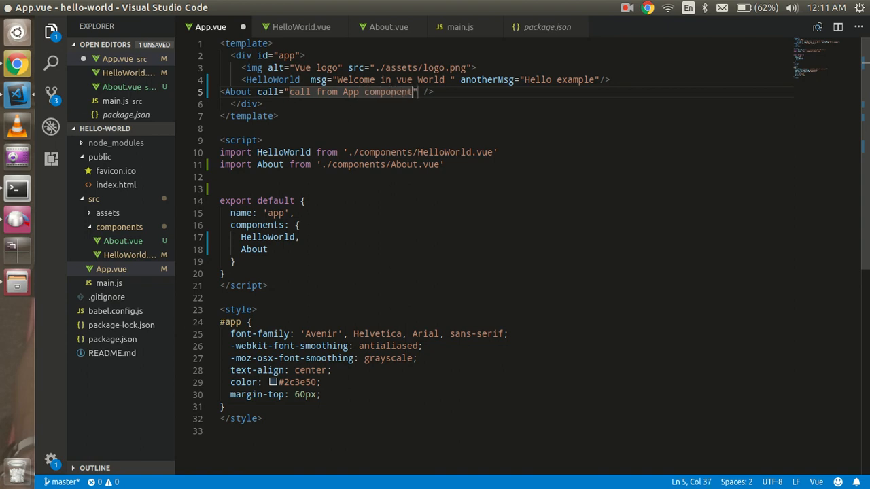
Check localhost:8080 shows 'call from App component', then return to VS Code
{"action": "left_click", "coordinate": [17, 64]}
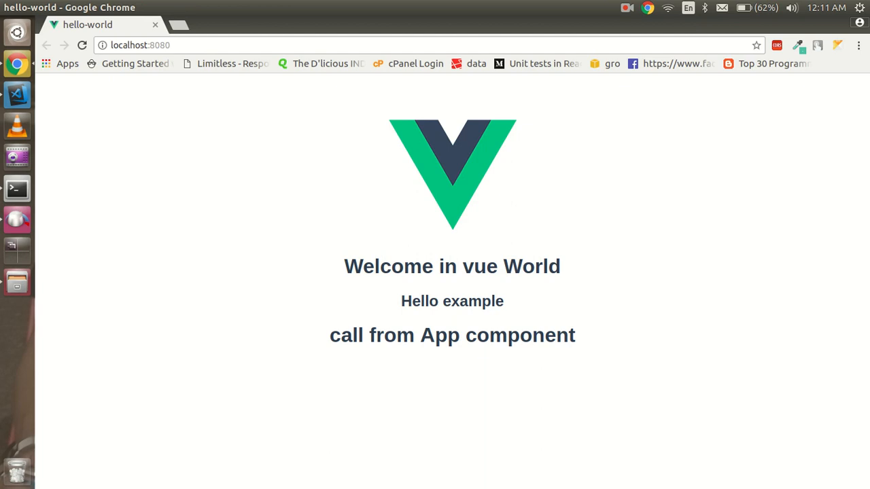
{"action": "left_click", "coordinate": [415, 335]}
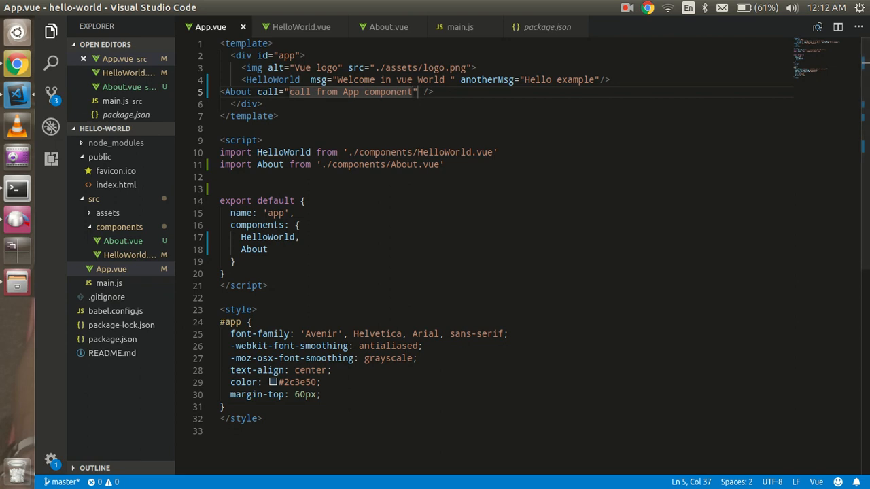
{"action": "left_click", "coordinate": [625, 8]}
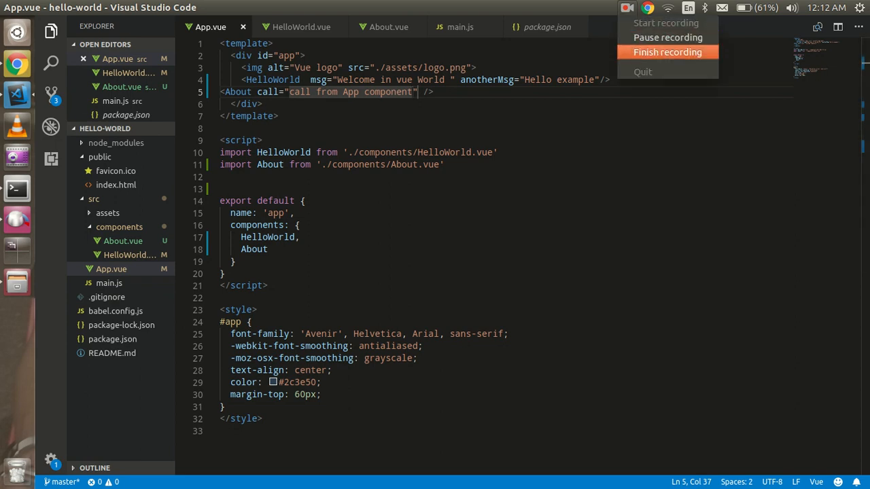